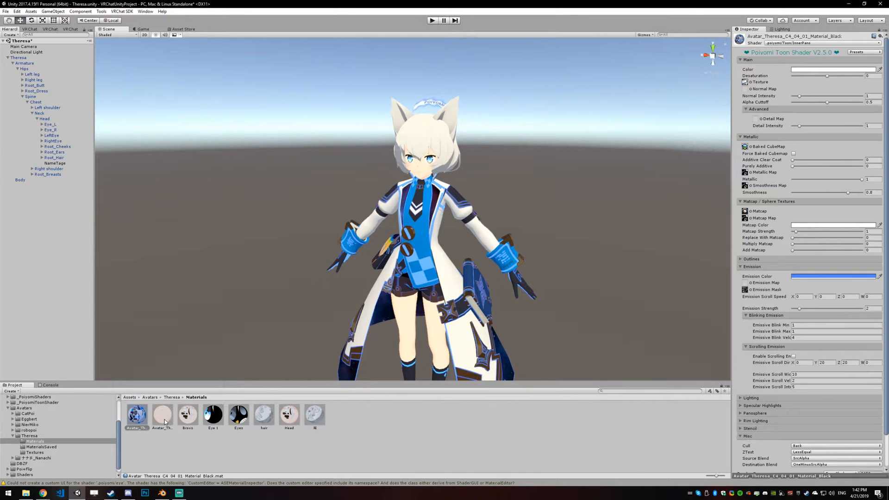
# - Inspect the Skin material, then tilt the Directional Light to a new angle over the avatar
pyautogui.click(162, 414)
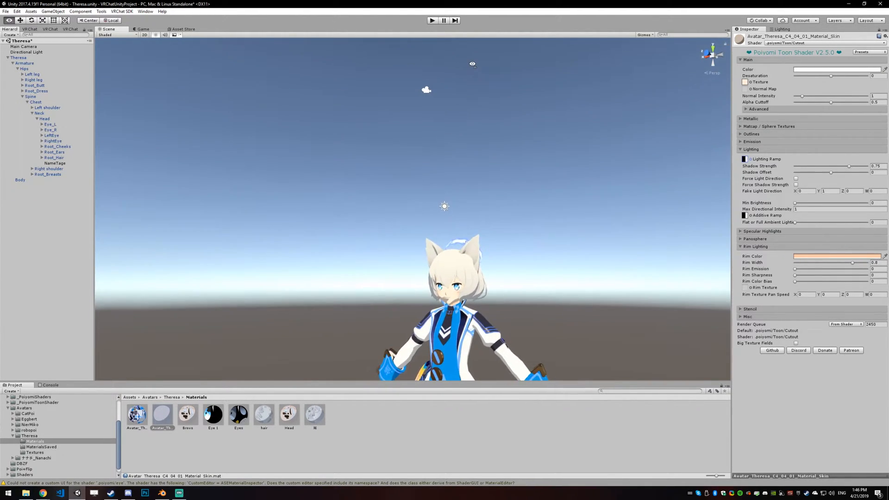
pyautogui.click(26, 52)
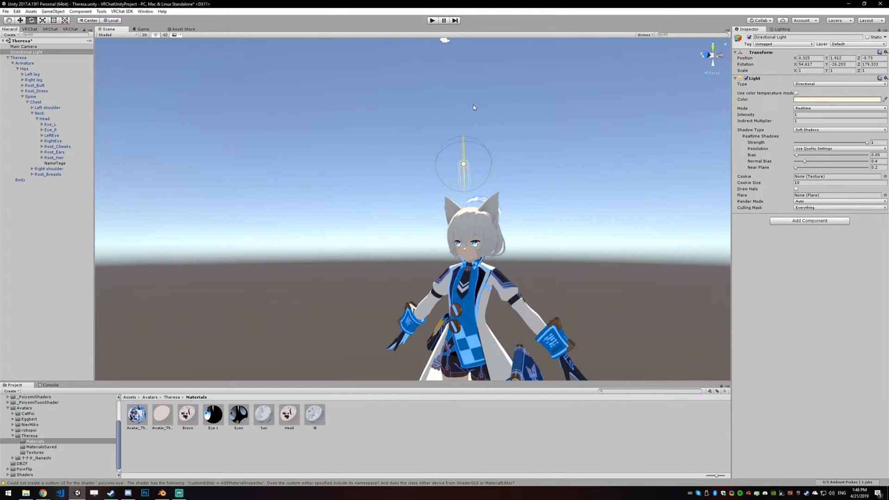
pyautogui.moveTo(473, 108); pyautogui.dragTo(469, 153)
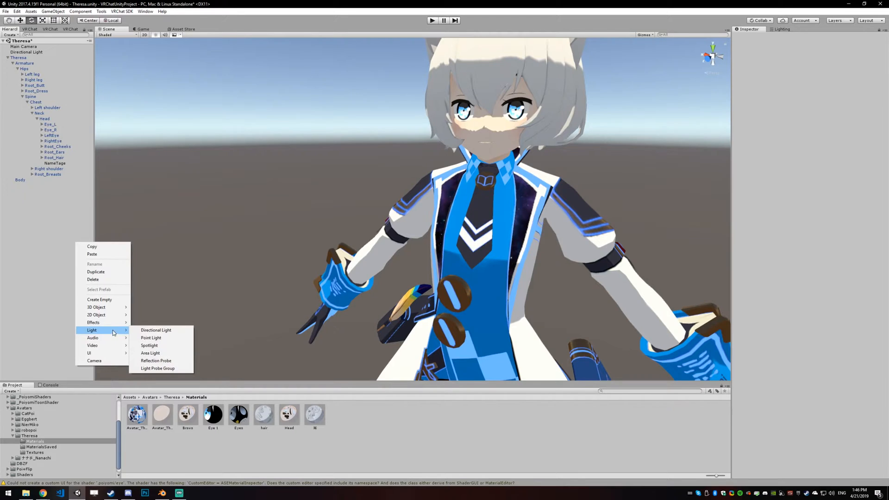
pyautogui.click(150, 338)
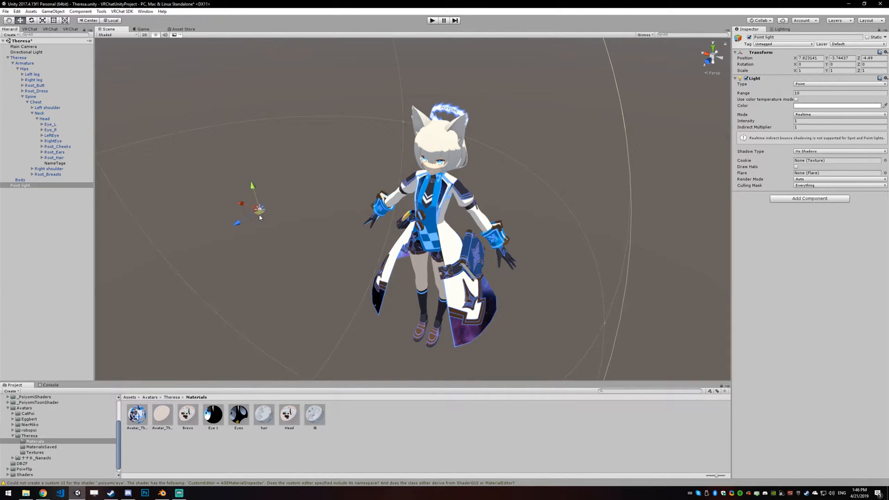
pyautogui.moveTo(258, 207); pyautogui.dragTo(340, 244)
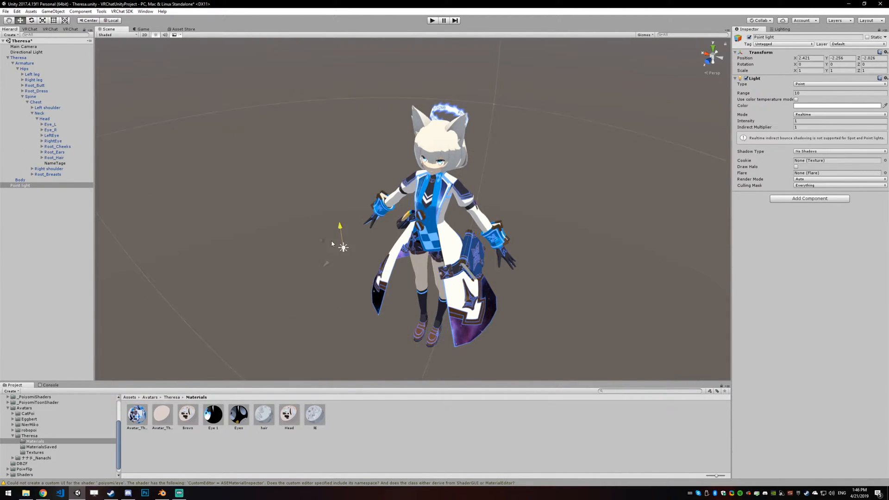
pyautogui.click(805, 58)
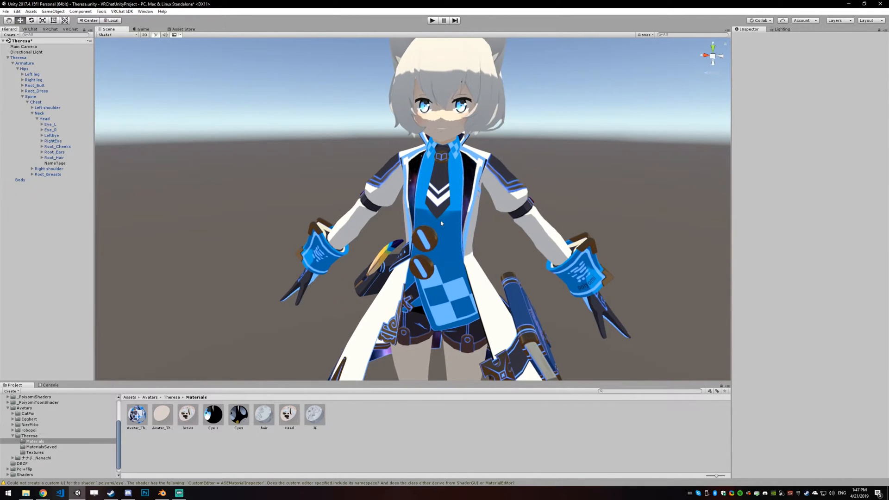
# - Assign a rainbow texture as the Lighting Ramp for the Skin and Head materials
pyautogui.click(161, 414)
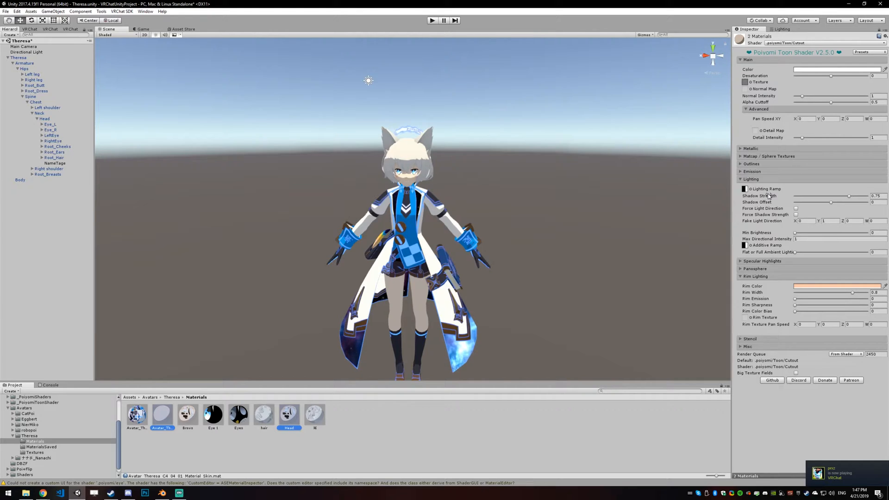
pyautogui.click(744, 189)
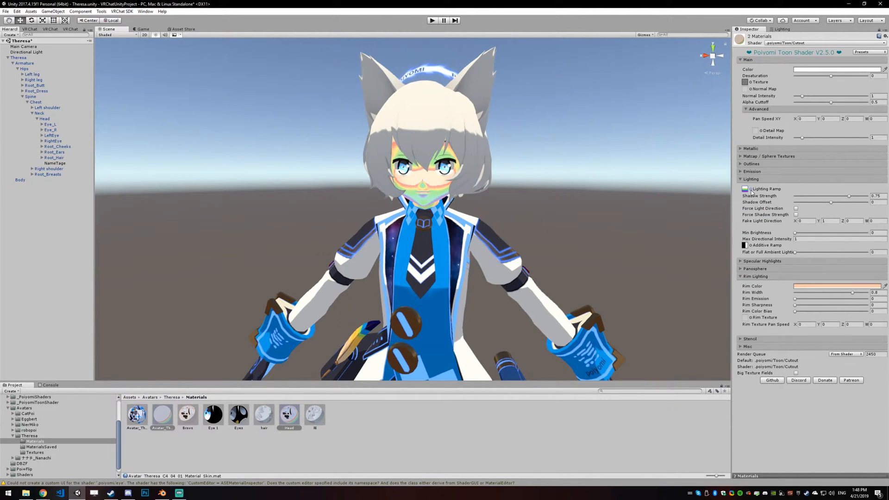
# - Swap the skin/head Lighting Ramp to the ToonSkin texture, found by searching 'toon'
pyautogui.click(745, 189)
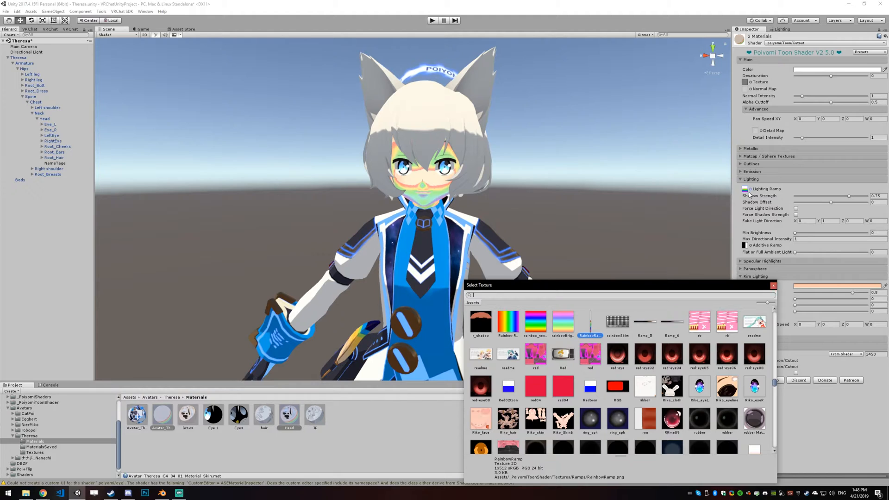
pyautogui.write('toonskin')
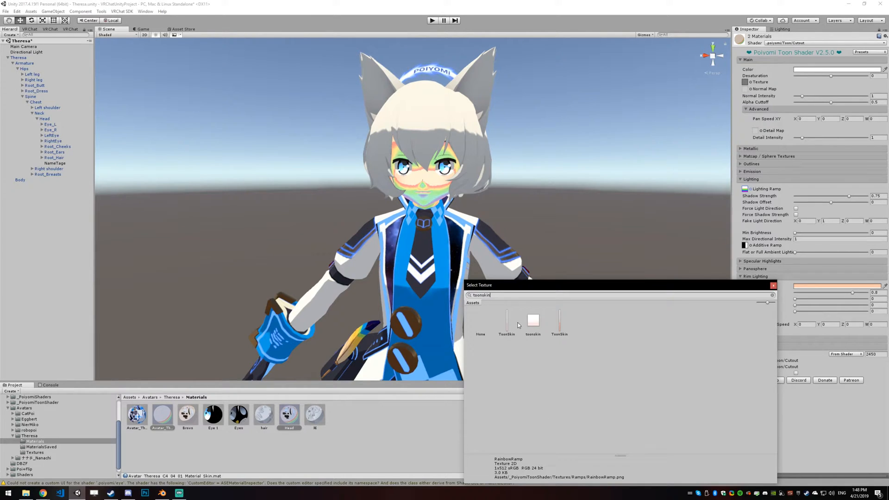
pyautogui.click(558, 324)
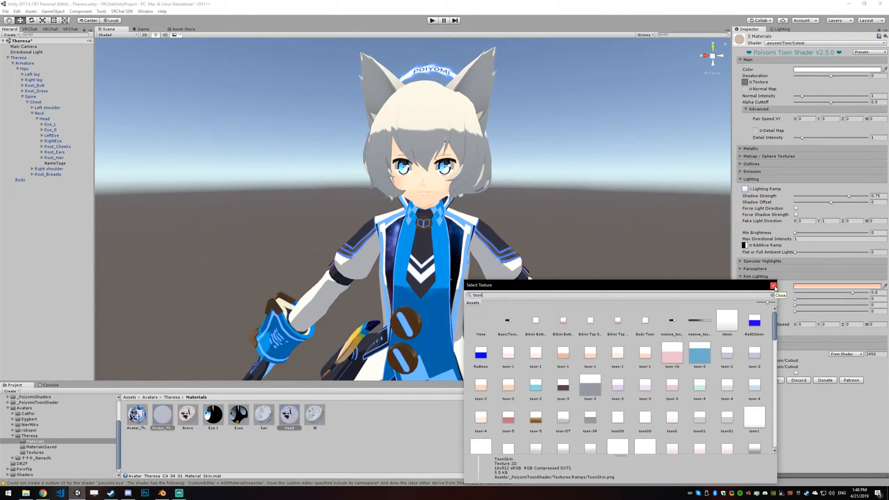
pyautogui.click(773, 286)
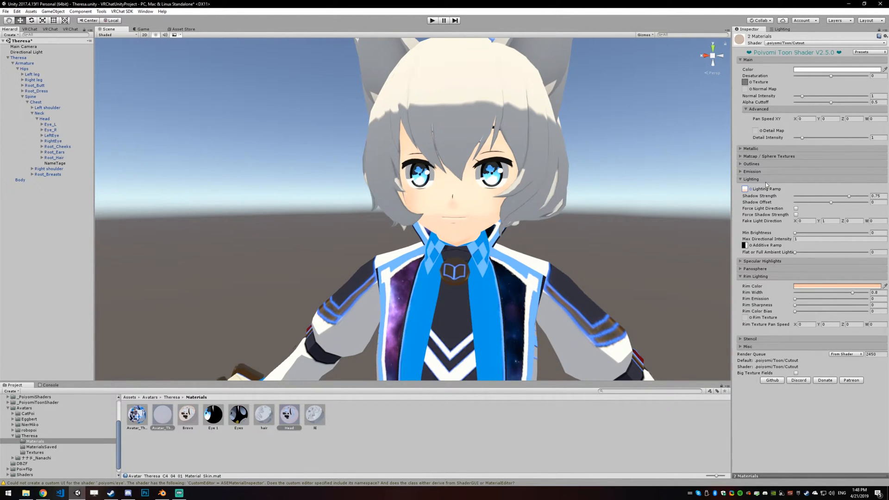
# - Lower the skin Shadow Strength to 0.5 and check the face under the directional light
pyautogui.moveTo(851, 202); pyautogui.dragTo(848, 202)
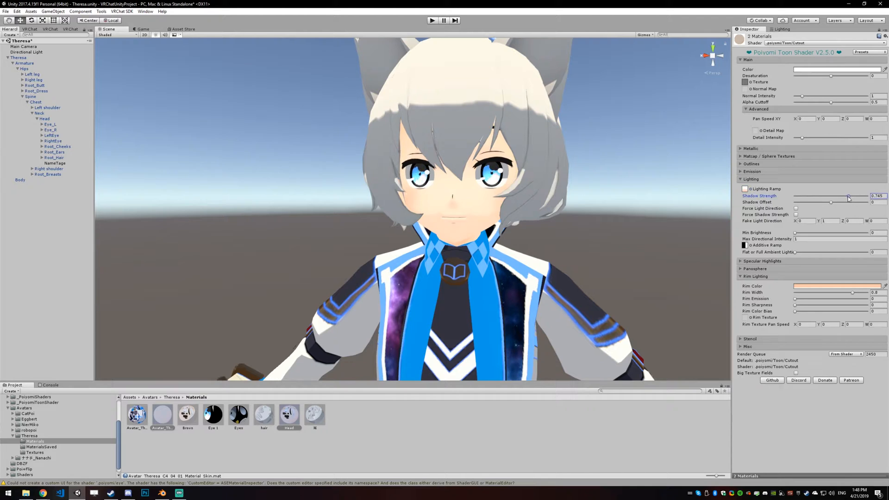
pyautogui.moveTo(849, 199); pyautogui.dragTo(845, 198)
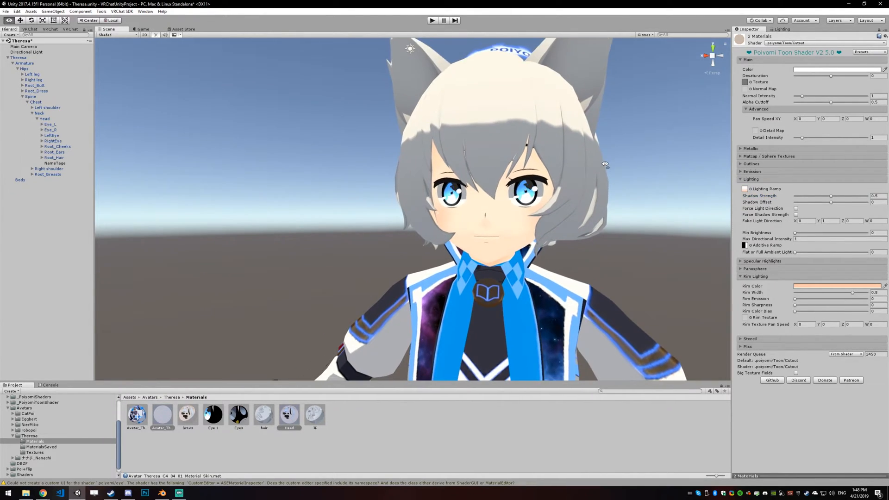
pyautogui.scroll(-3)
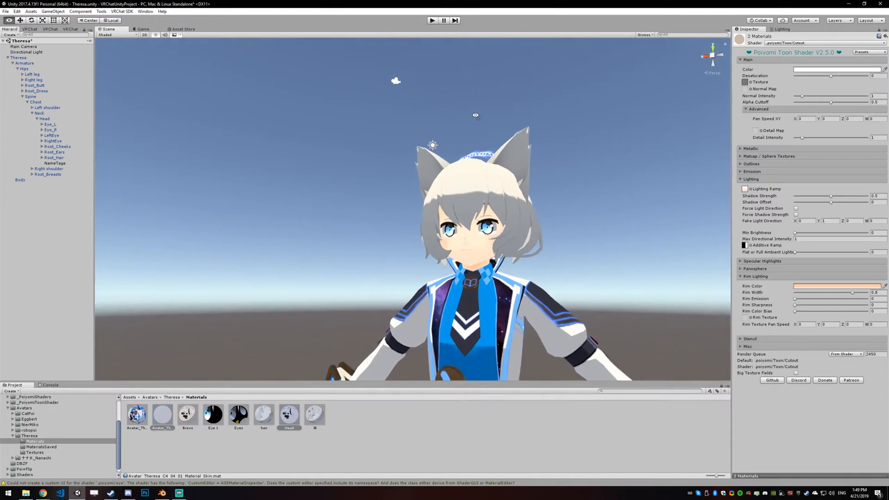
pyautogui.click(26, 51)
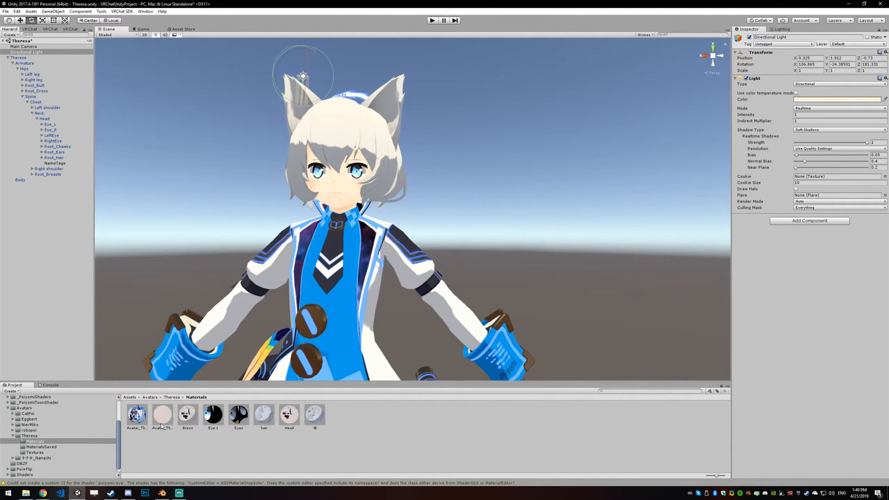
pyautogui.click(162, 414)
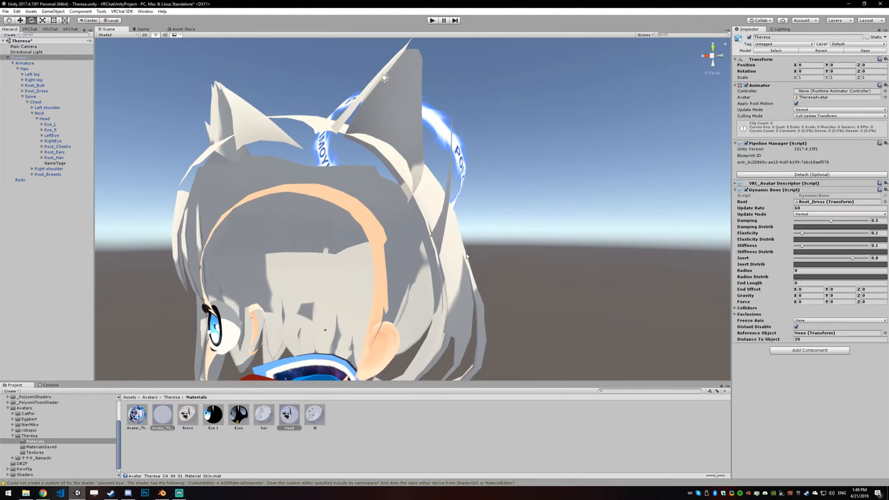
pyautogui.scroll(-3)
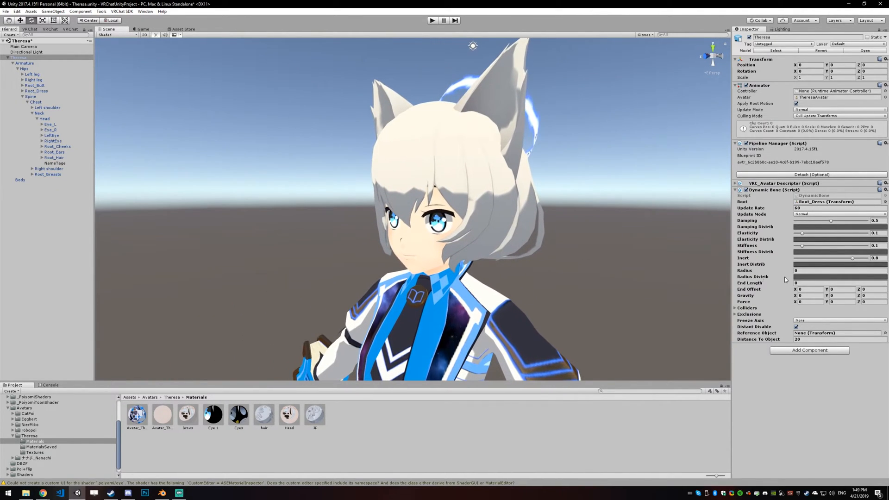
# - Set skin rim lighting to colour bias 1, sharpness 0.454, emission 0, and view the profile
pyautogui.click(162, 414)
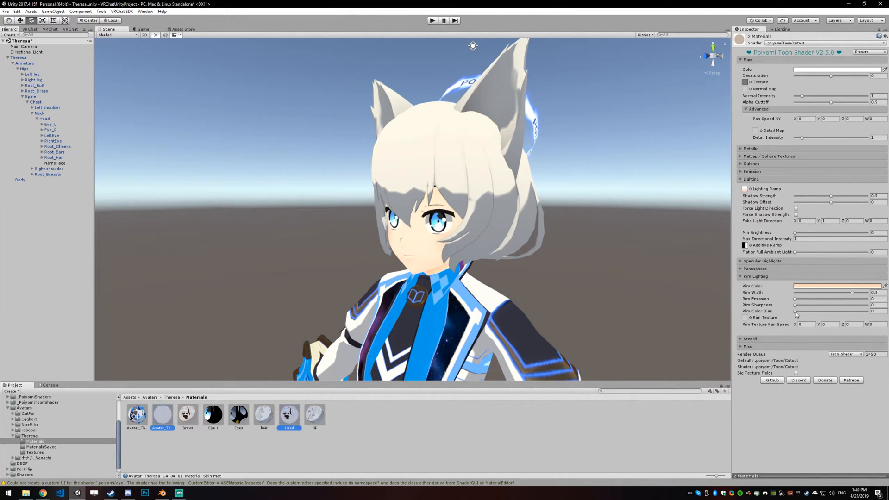
pyautogui.moveTo(796, 311); pyautogui.dragTo(823, 312)
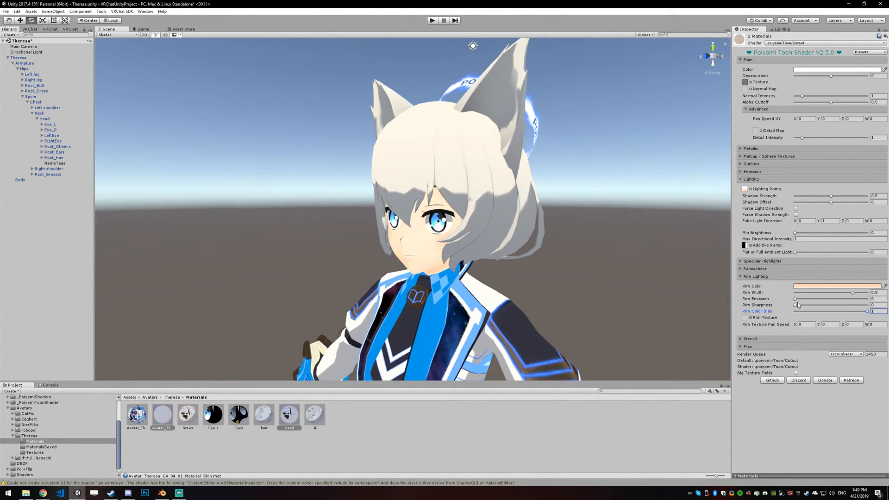
pyautogui.moveTo(797, 305); pyautogui.dragTo(814, 305)
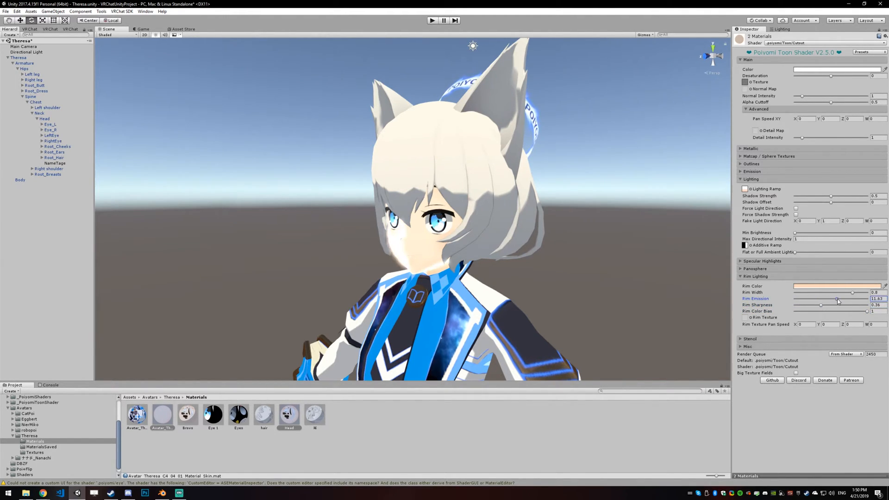
pyautogui.moveTo(851, 298); pyautogui.dragTo(794, 299)
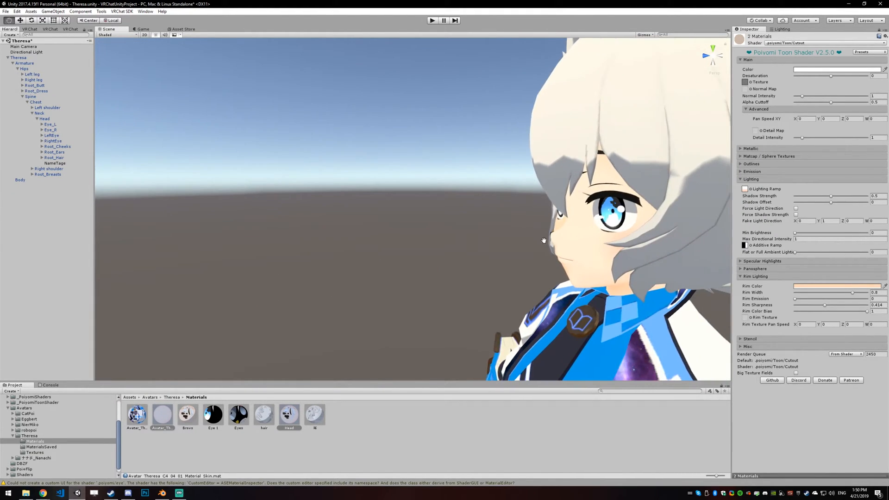
pyautogui.moveTo(542, 240); pyautogui.dragTo(617, 232)
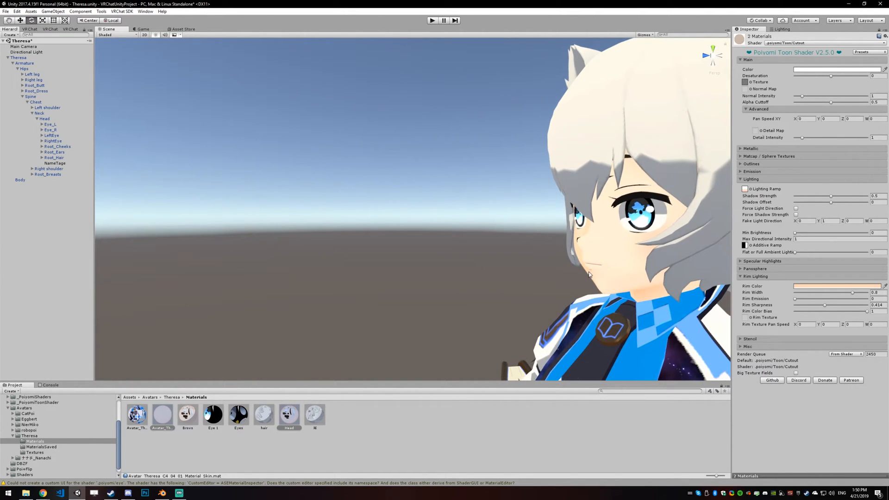
# - Pick a peach rim colour and lower rim colour bias to about 0.42 with sharpness about 0.41
pyautogui.click(839, 69)
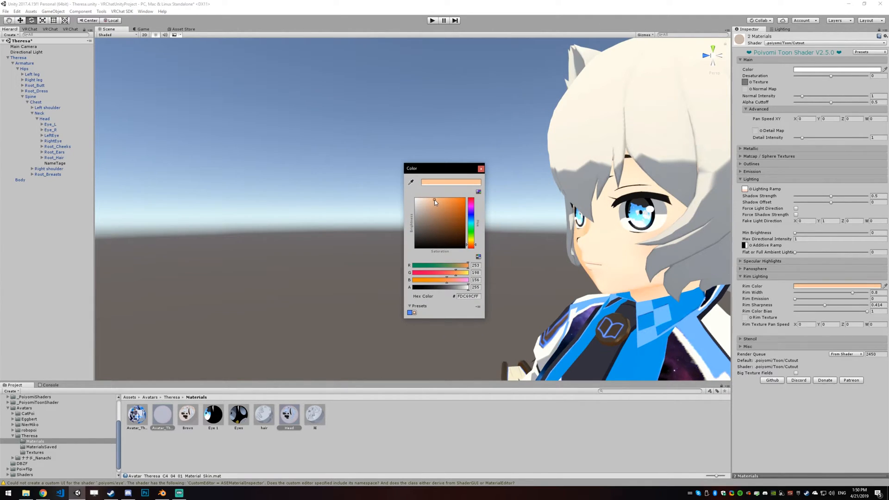
pyautogui.click(464, 200)
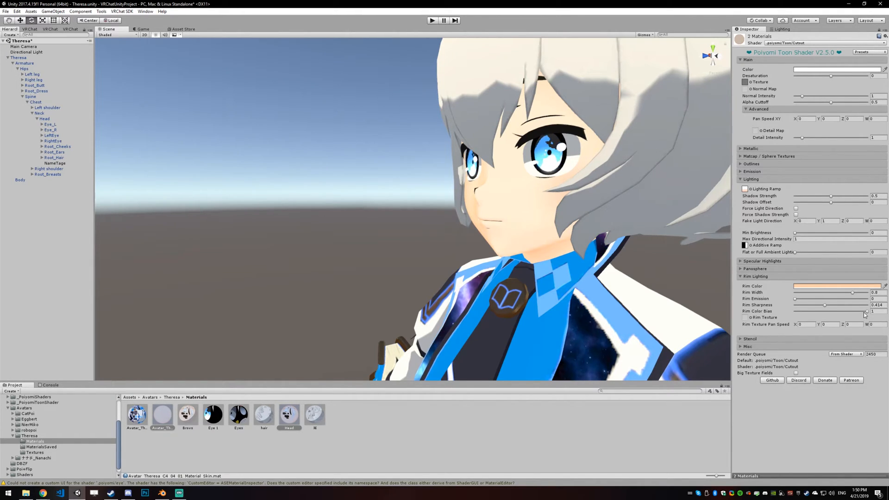
pyautogui.moveTo(868, 312); pyautogui.dragTo(864, 312)
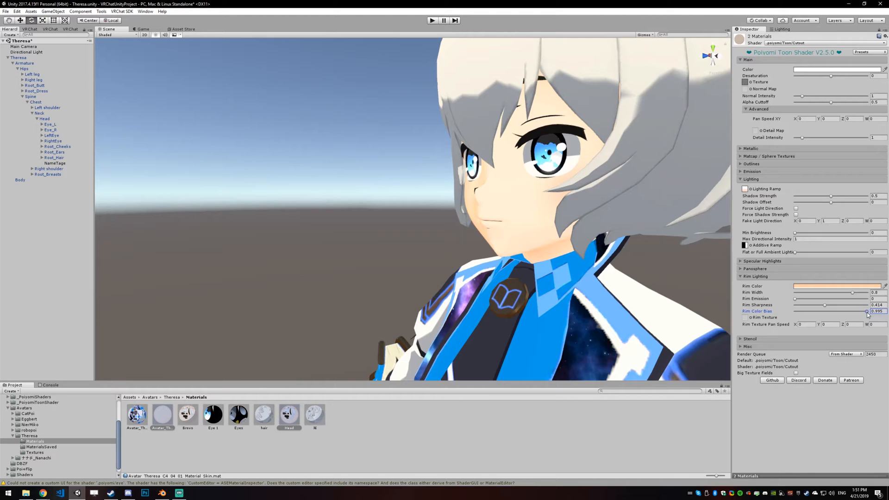
pyautogui.moveTo(853, 313); pyautogui.dragTo(849, 313)
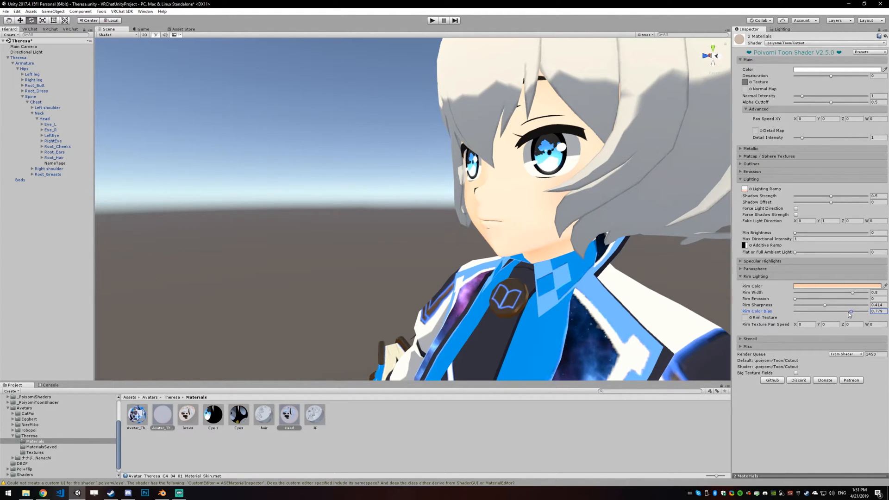
pyautogui.moveTo(849, 312); pyautogui.dragTo(826, 311)
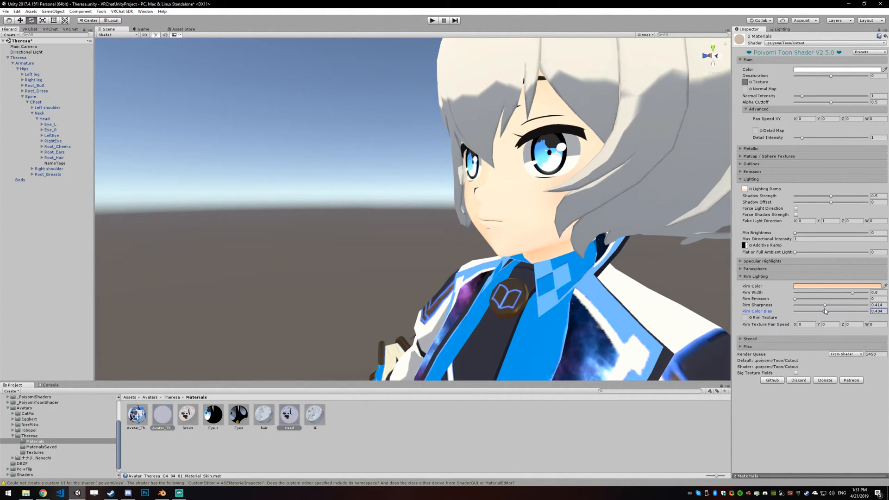
pyautogui.moveTo(825, 311); pyautogui.dragTo(828, 311)
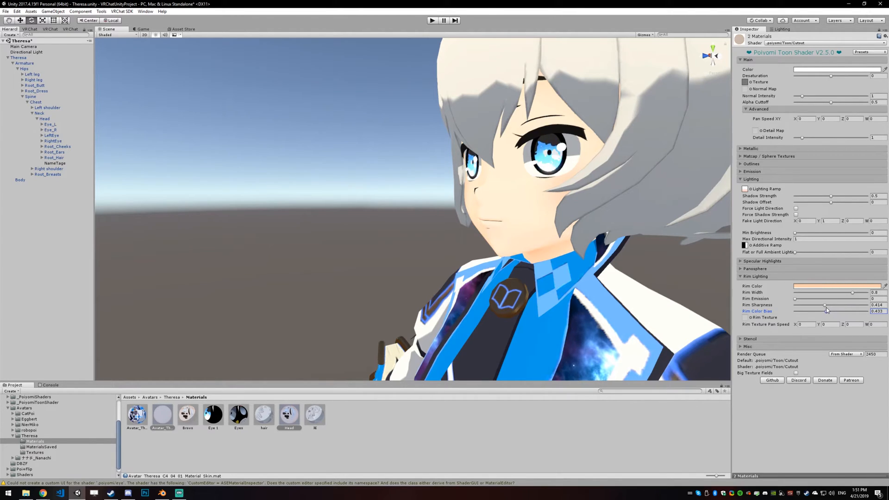
pyautogui.moveTo(826, 311); pyautogui.dragTo(826, 311)
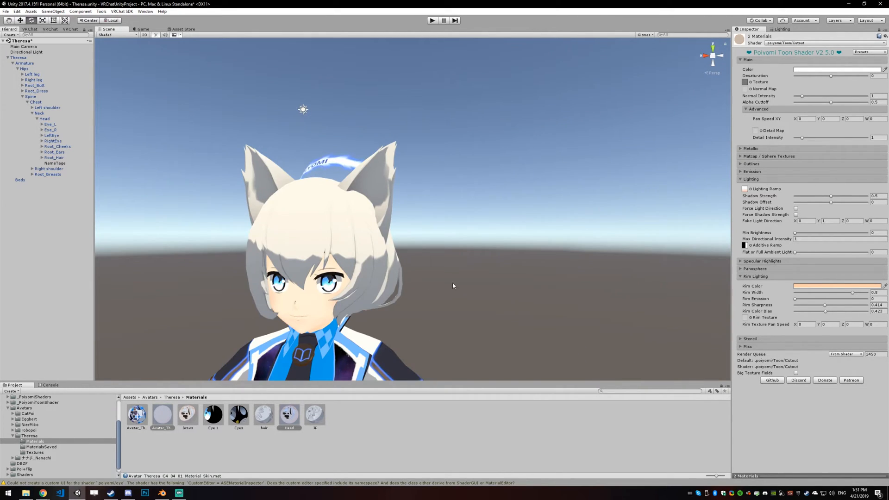
# - Give both hair materials a Shadow Offset of about 0.115 and Shadow Strength 0.75
pyautogui.click(263, 414)
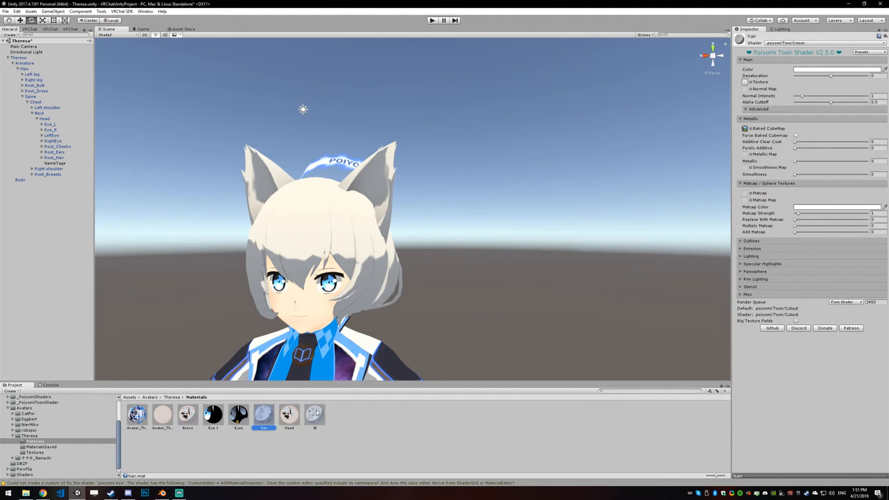
pyautogui.click(315, 414)
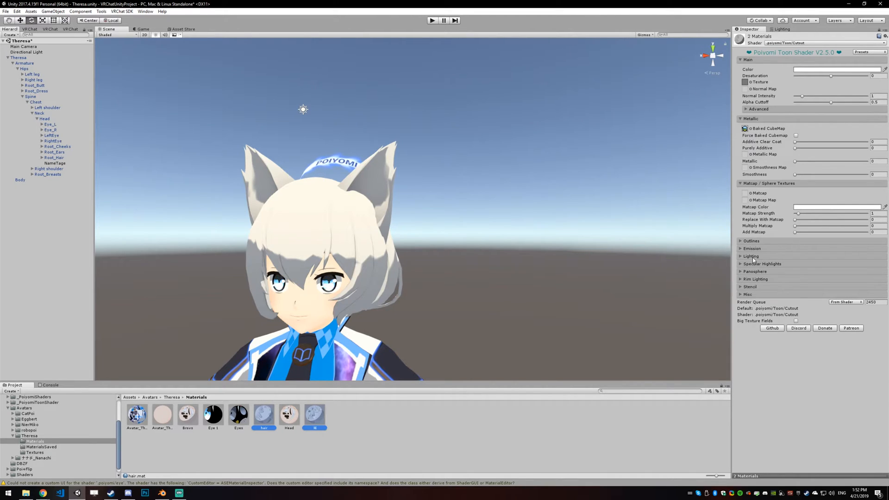
pyautogui.click(750, 256)
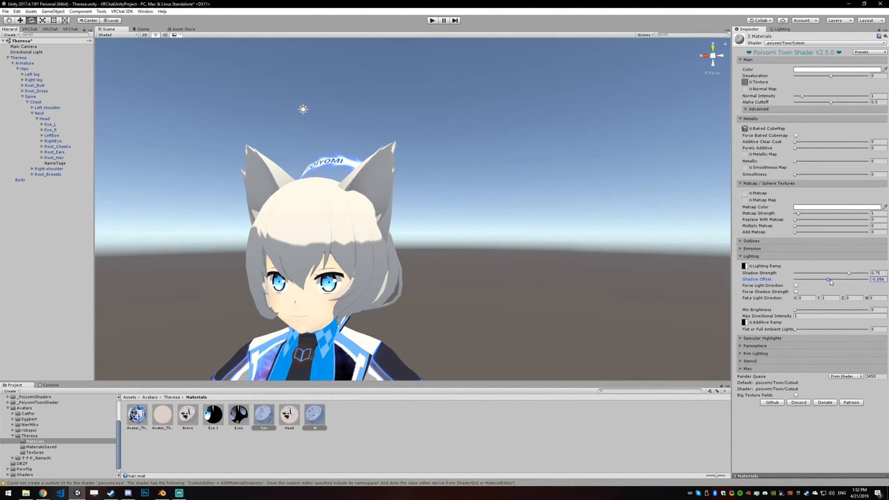
pyautogui.moveTo(829, 278); pyautogui.dragTo(839, 278)
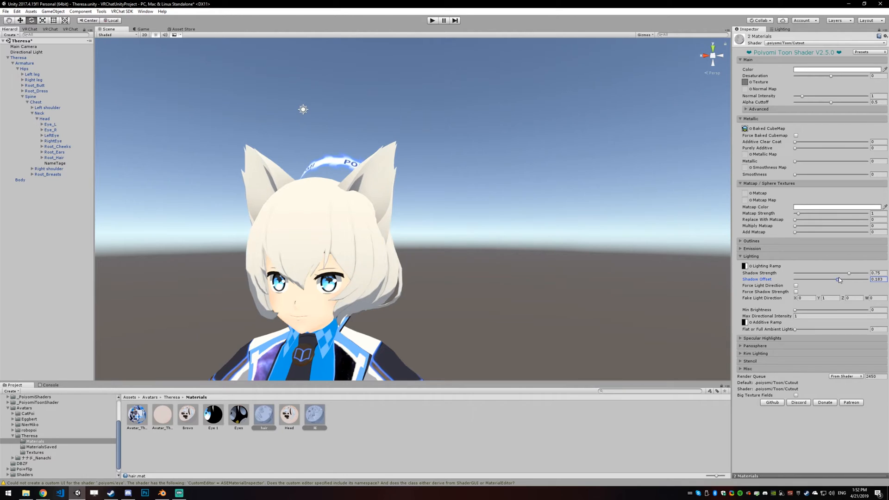
pyautogui.moveTo(845, 278); pyautogui.dragTo(836, 279)
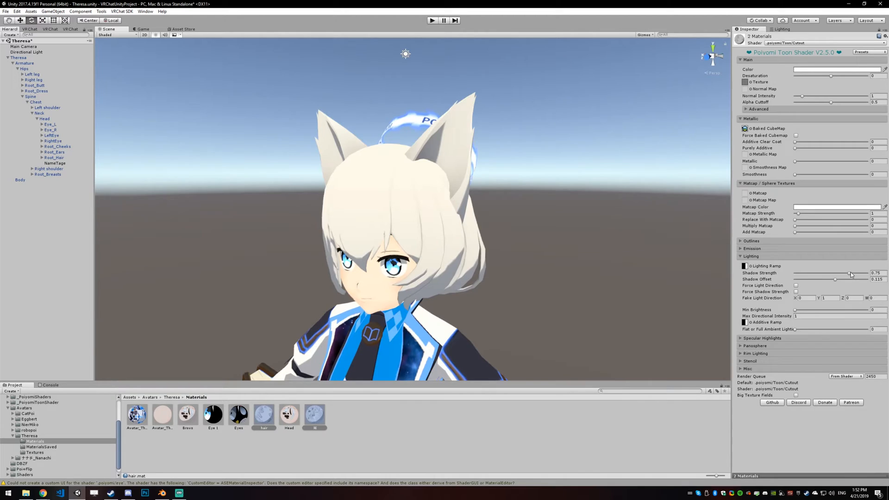
pyautogui.moveTo(849, 273); pyautogui.dragTo(838, 273)
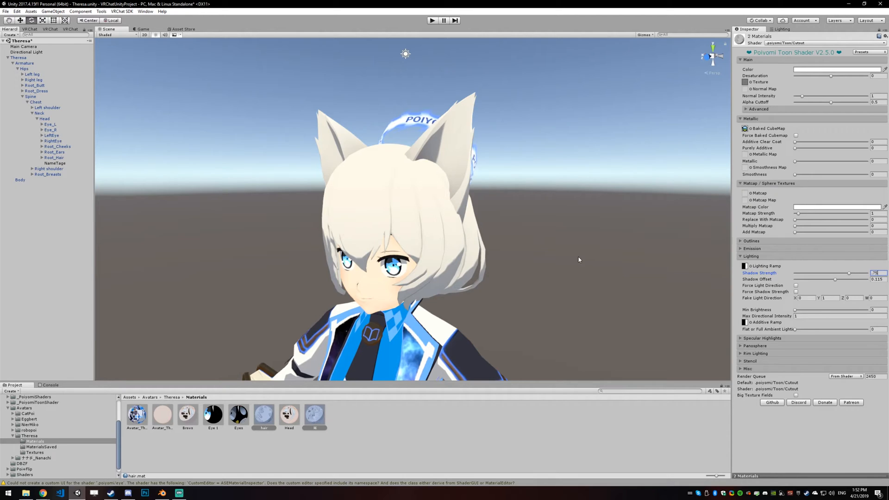
# - Test the Directional Light at intensity 0, restore it to 1 and re-aim it at the face
pyautogui.click(783, 29)
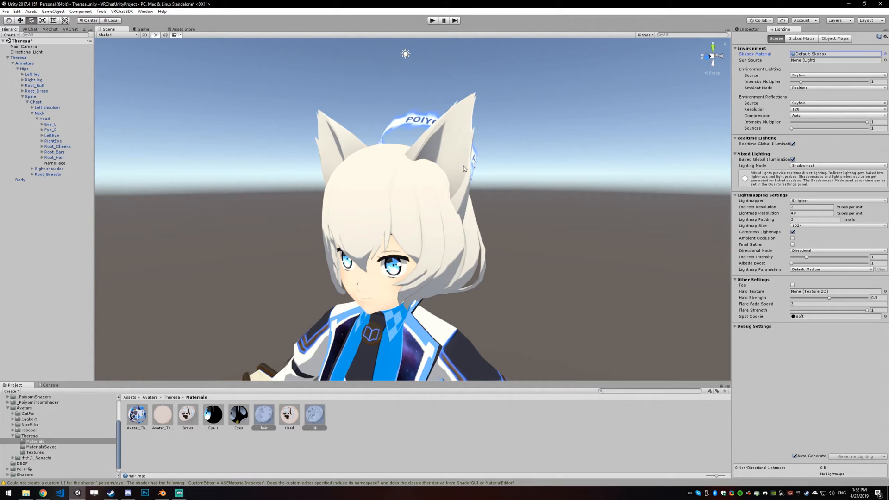
pyautogui.click(27, 51)
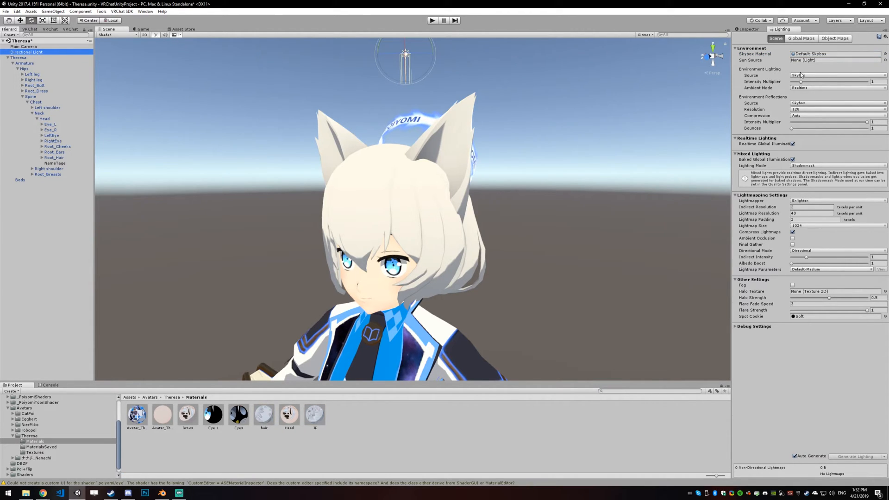
pyautogui.click(27, 51)
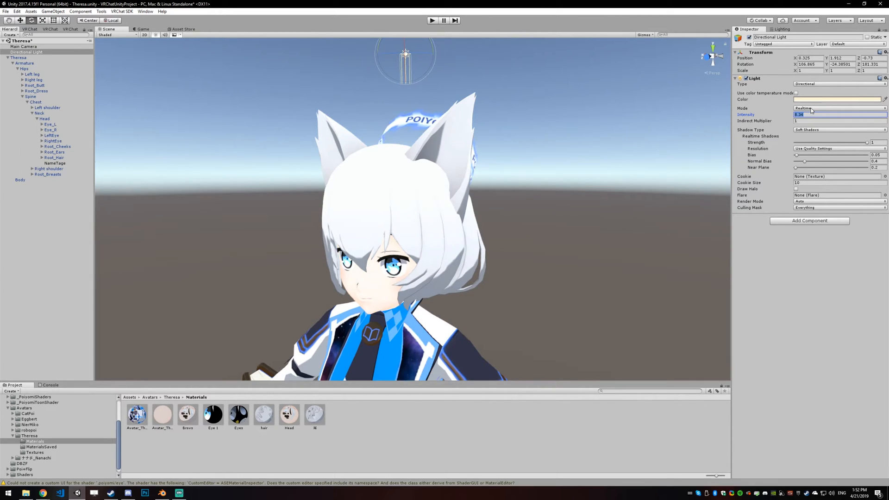
pyautogui.write('1')
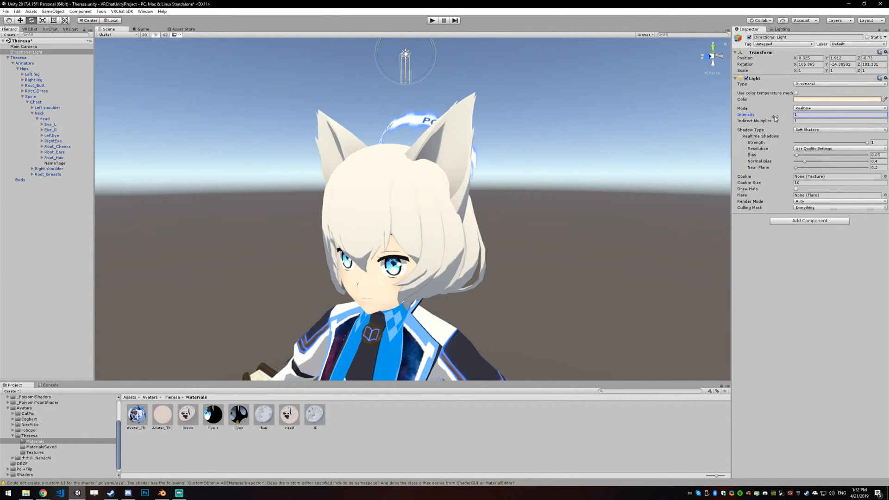
pyautogui.write('0')
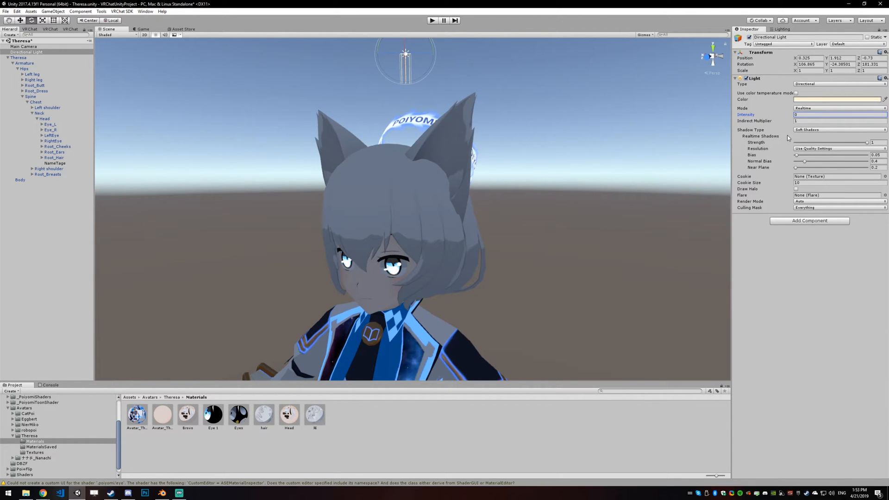
pyautogui.click(839, 115)
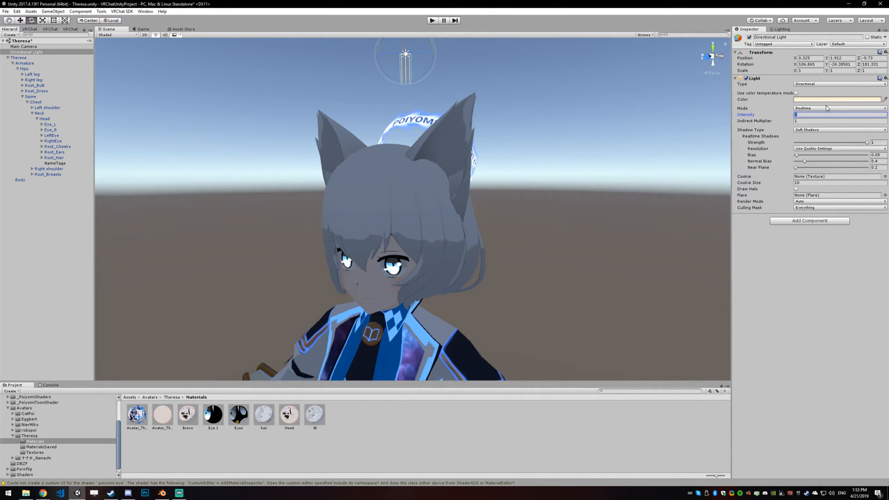
pyautogui.write('1')
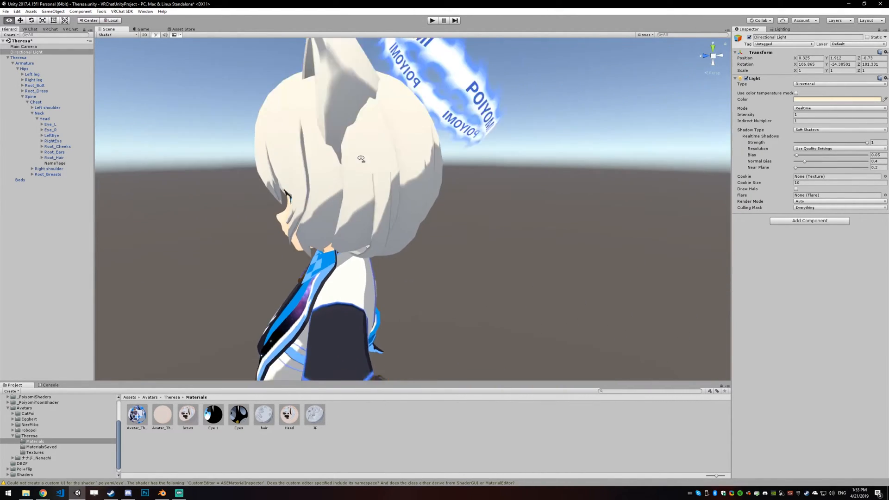
pyautogui.moveTo(361, 158); pyautogui.dragTo(426, 178)
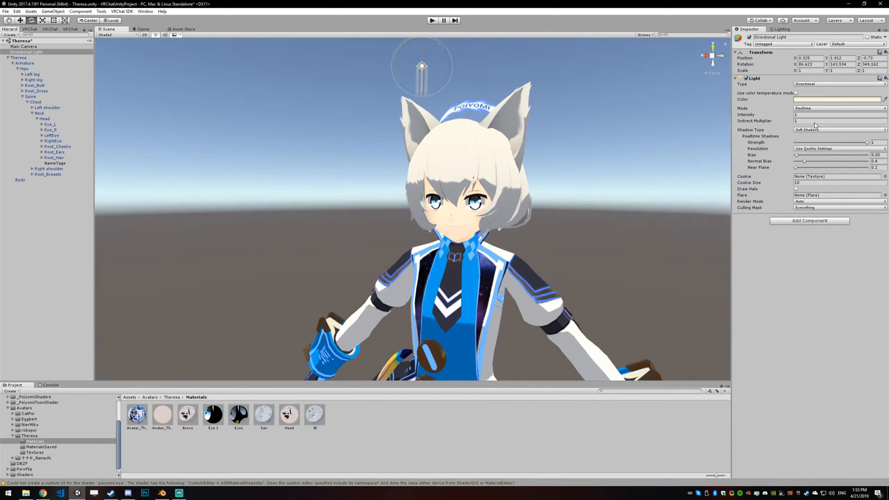
pyautogui.click(263, 414)
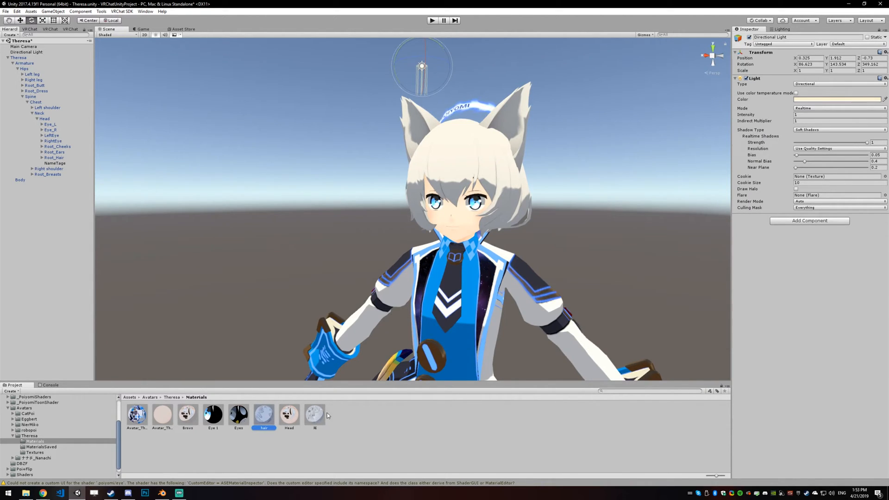
# - Raise both hair materials' Shadow Offset to 0.24, then reselect the Directional Light
pyautogui.click(314, 414)
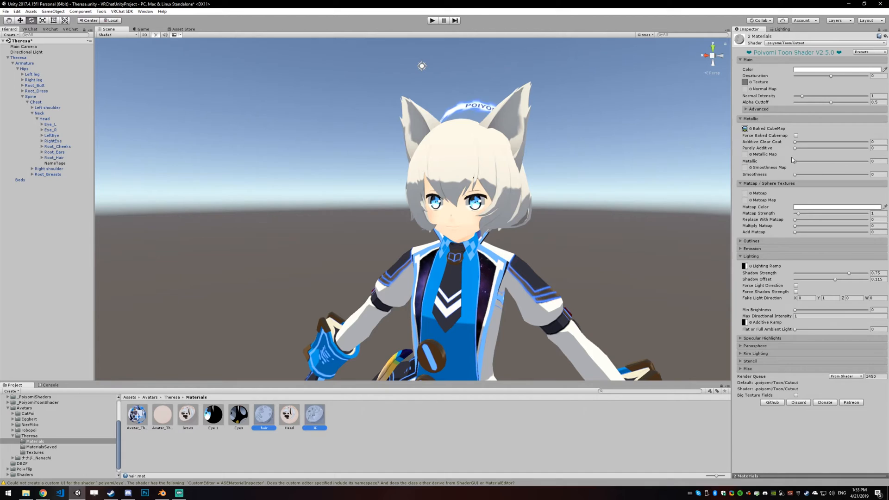
pyautogui.moveTo(833, 278); pyautogui.dragTo(849, 279)
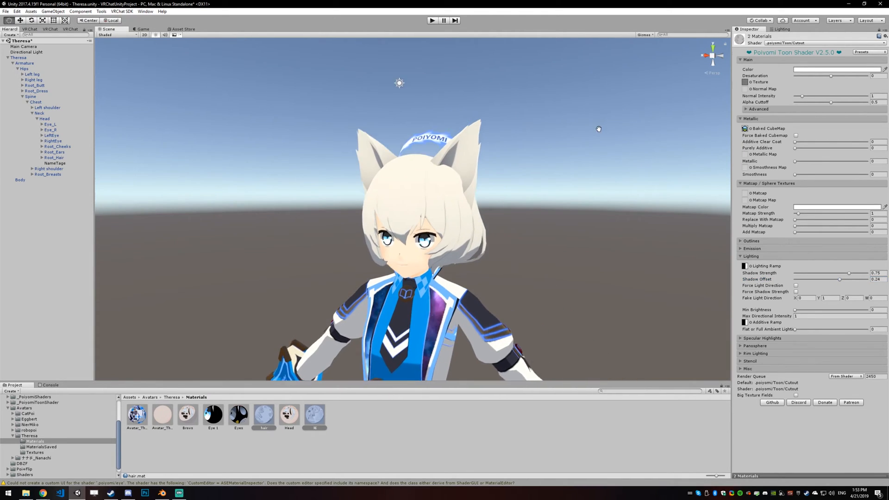
pyautogui.click(26, 52)
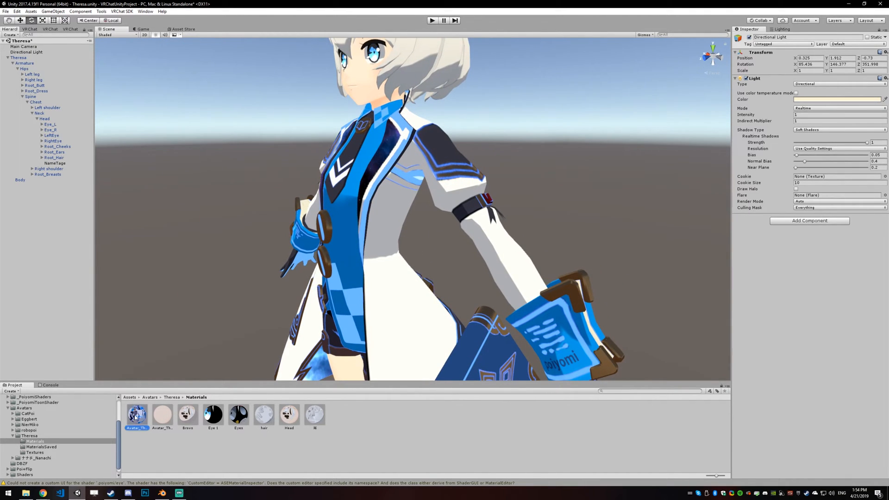
# - Assign a black shadow ramp as the Lighting Ramp of the Material_Black clothing material
pyautogui.click(136, 414)
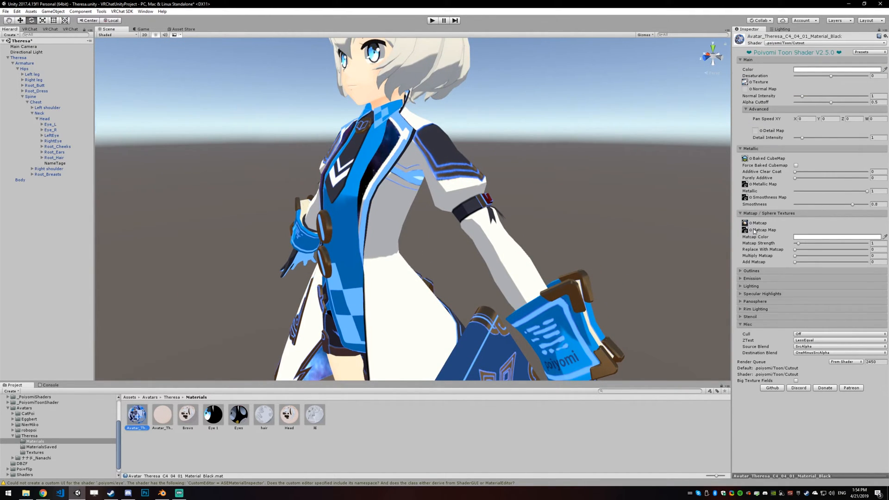
pyautogui.click(750, 148)
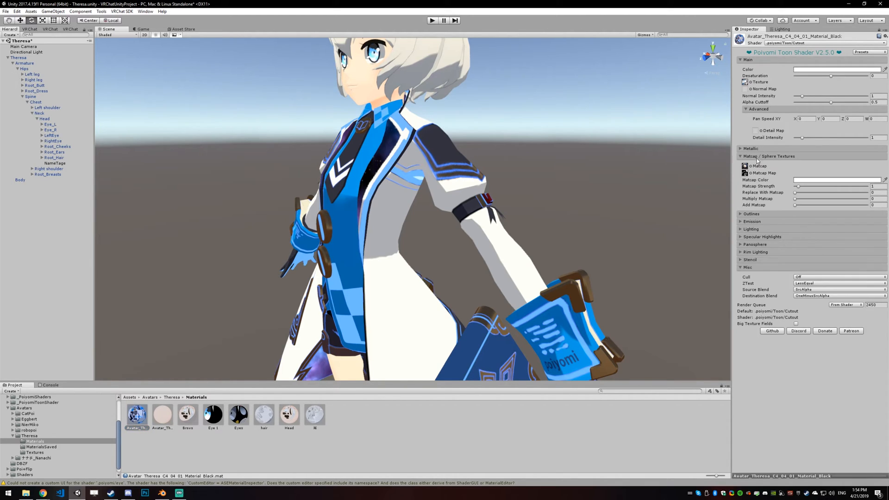
pyautogui.click(750, 156)
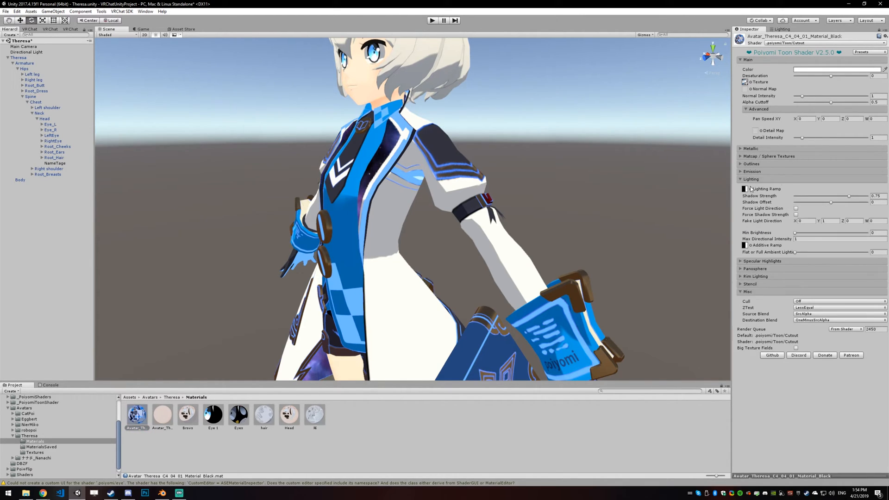
pyautogui.click(745, 188)
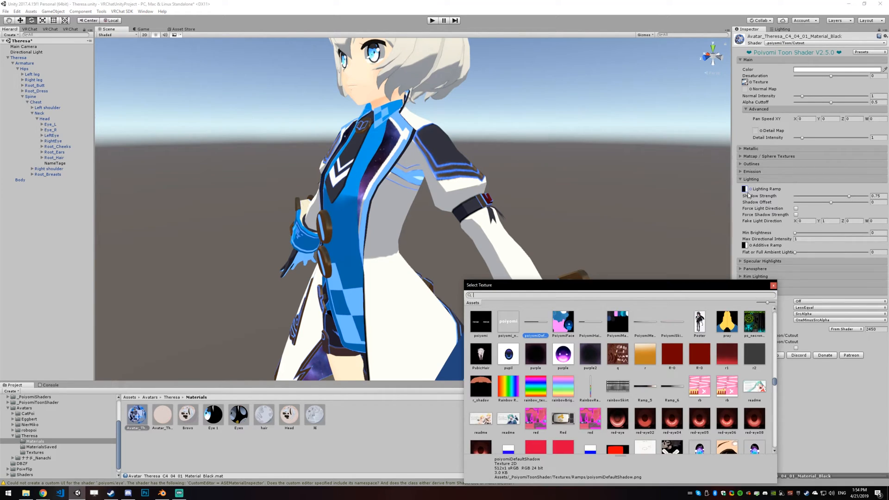
pyautogui.write('black')
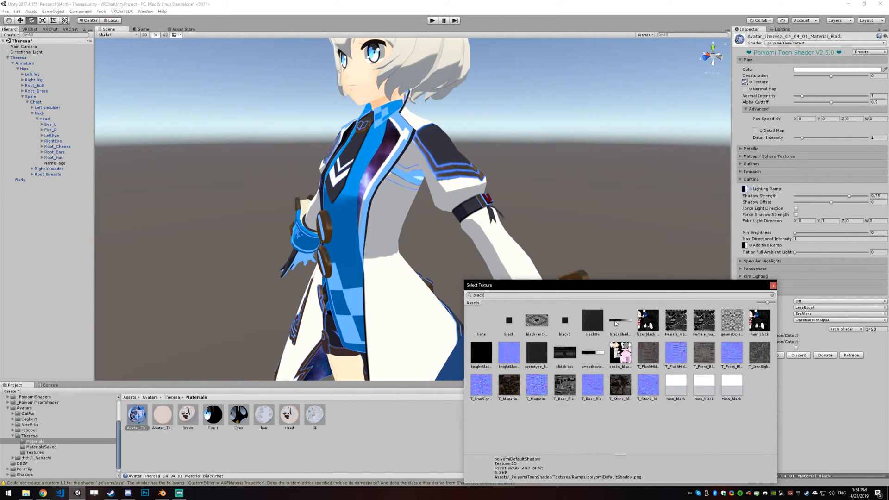
pyautogui.click(773, 285)
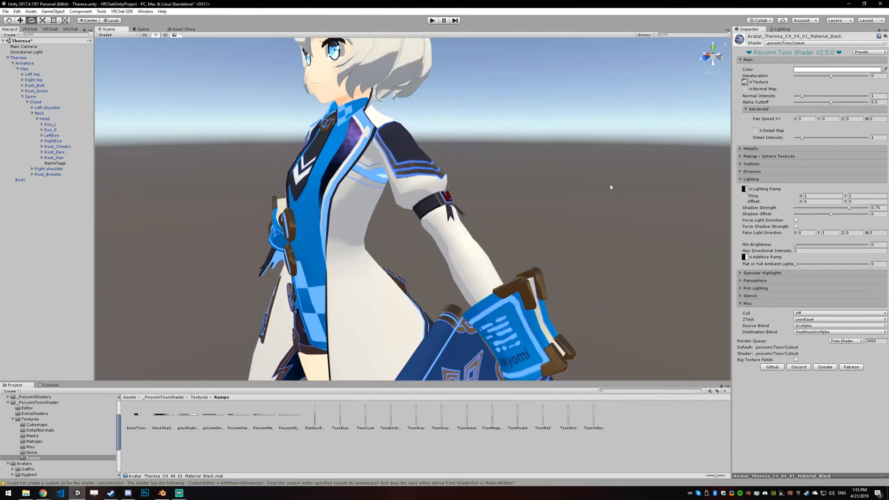
pyautogui.moveTo(795, 264); pyautogui.dragTo(800, 264)
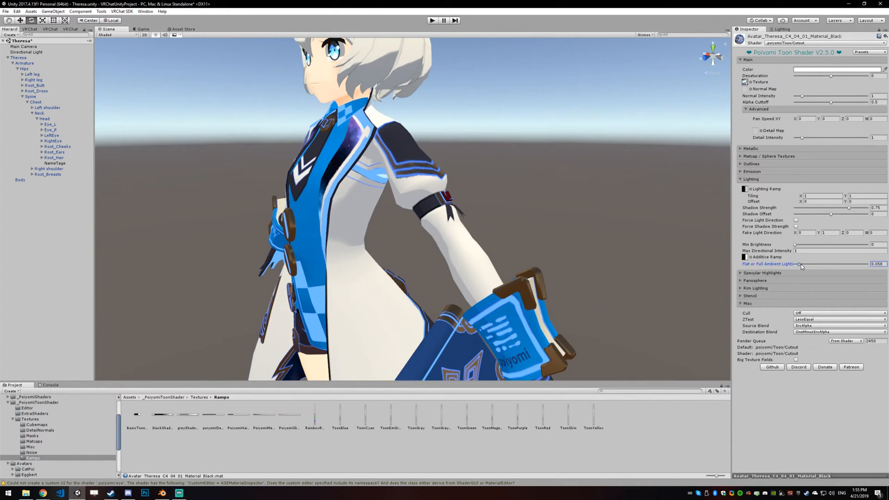
pyautogui.moveTo(800, 265); pyautogui.dragTo(846, 265)
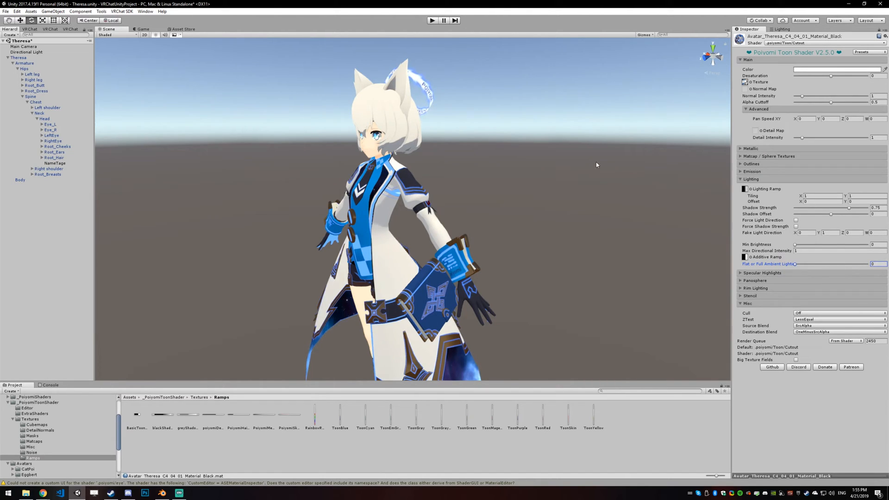
pyautogui.scroll(-3)
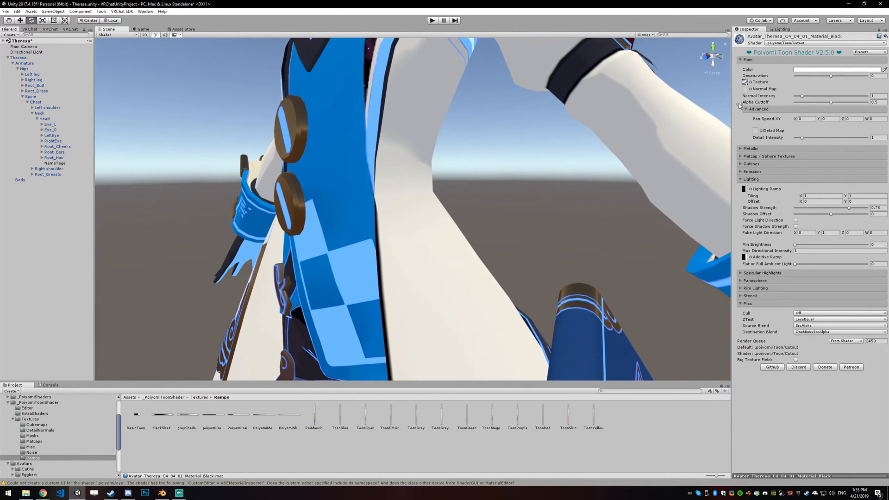
# - Assign a clothing normal map to the outfit material from the texture search
pyautogui.click(745, 82)
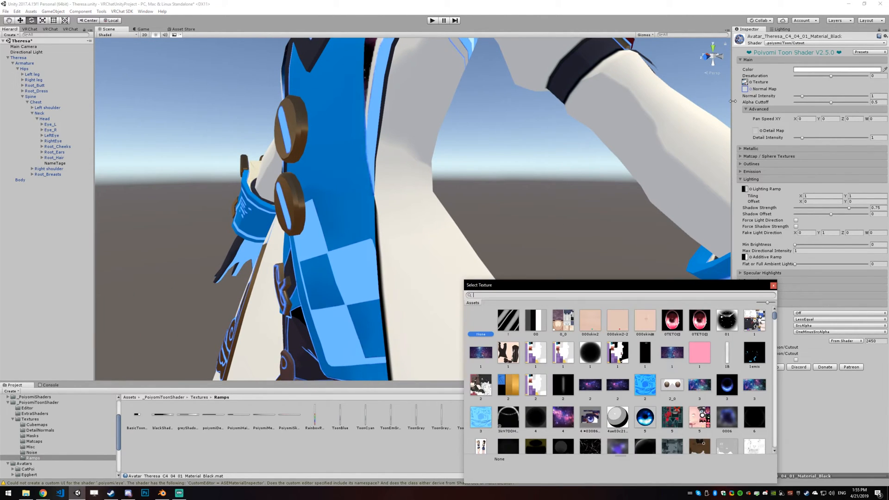
pyautogui.write('clot')
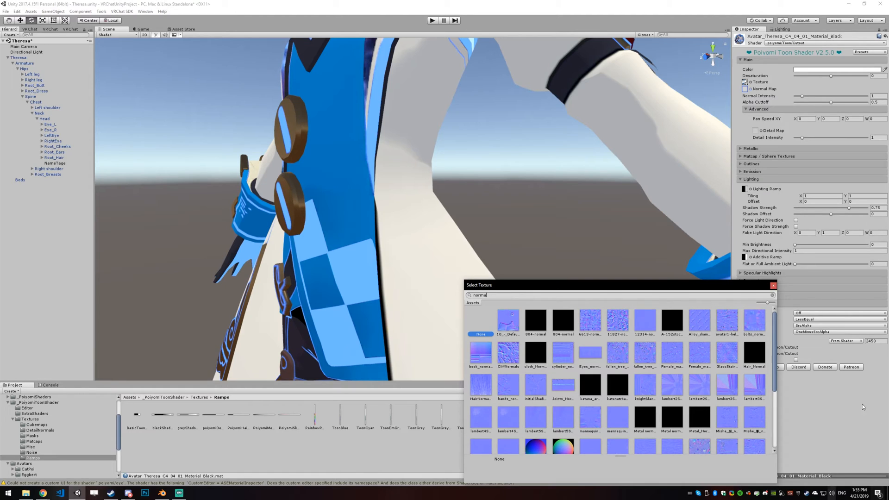
pyautogui.click(727, 353)
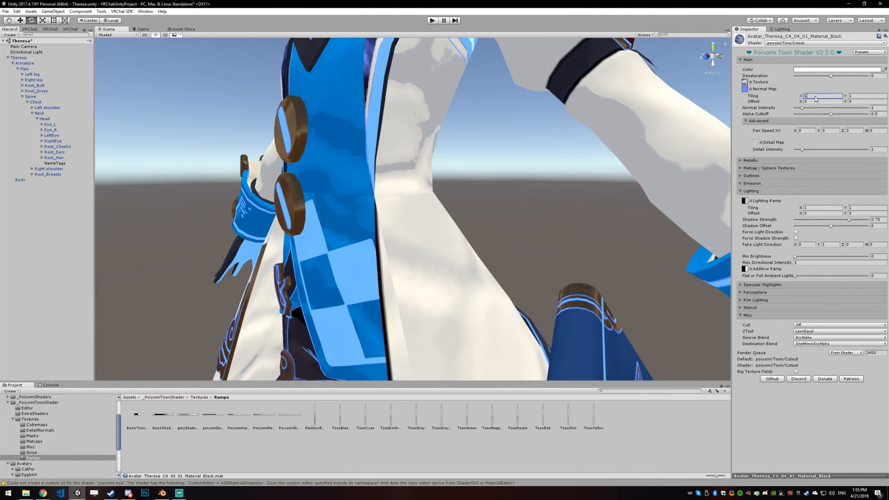
# - Set the normal map tiling to 20 by 20 and inspect the textured coat
pyautogui.write('20')
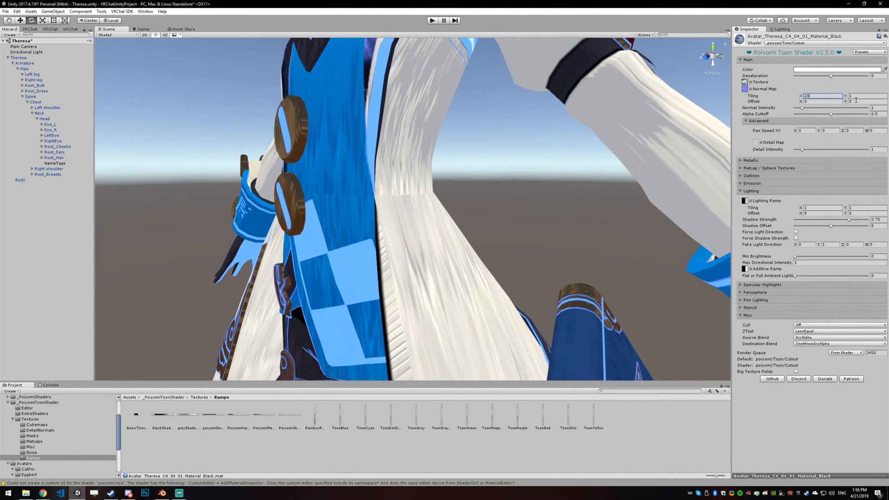
pyautogui.write('20')
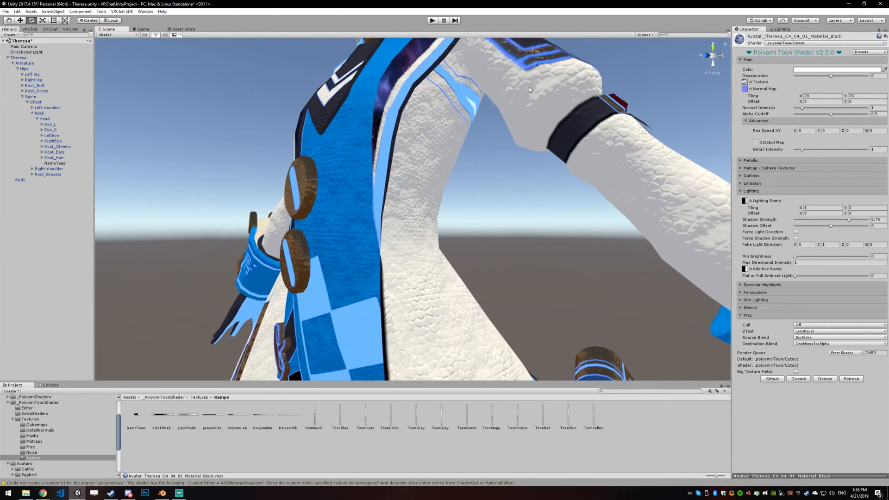
pyautogui.moveTo(529, 89); pyautogui.dragTo(530, 102)
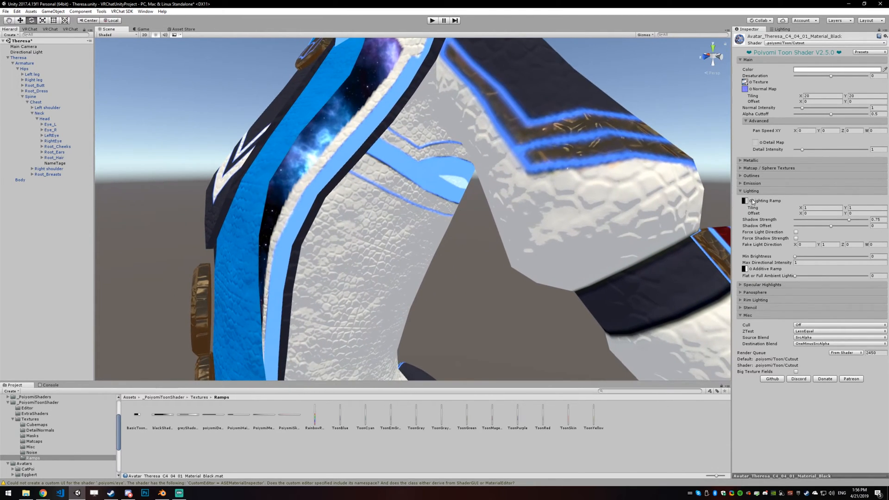
# - Swap the clothing material's lighting ramp to poiyomiDefaultShadow
pyautogui.click(745, 200)
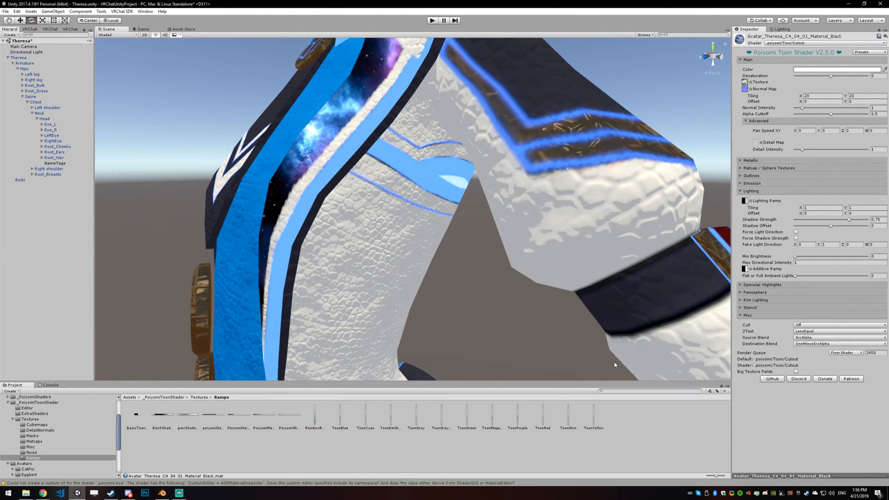
pyautogui.click(744, 200)
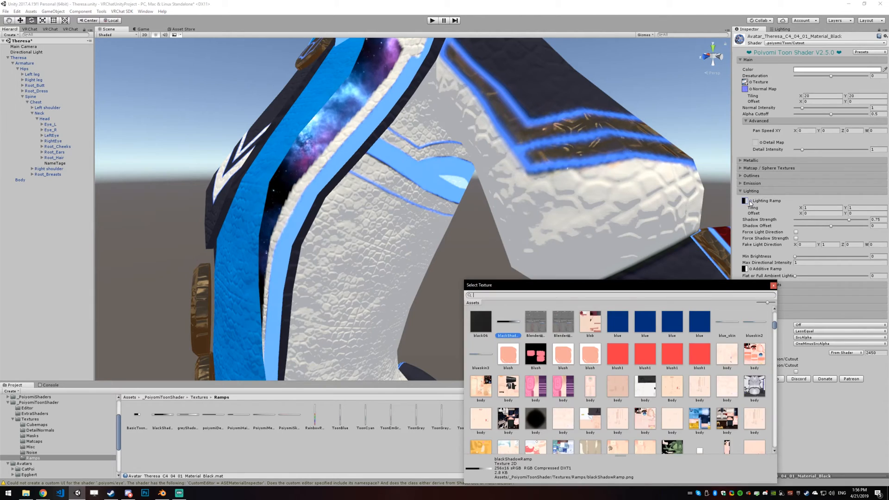
pyautogui.write('defaul')
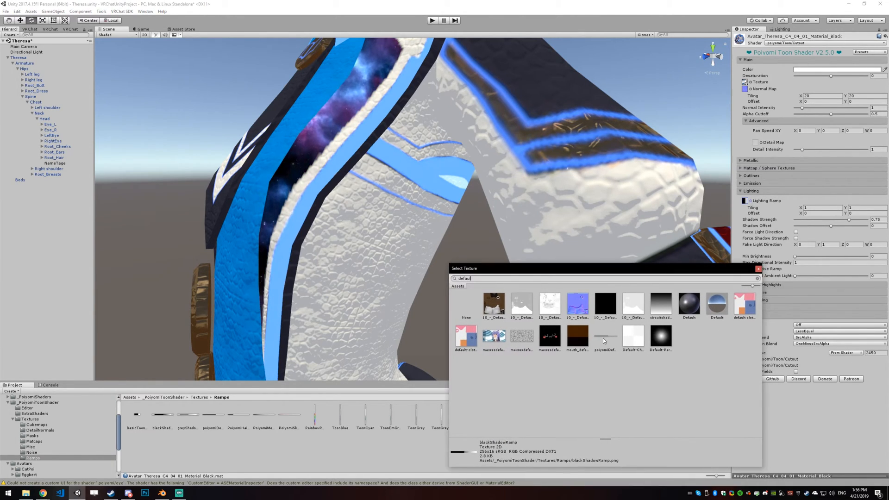
pyautogui.click(605, 338)
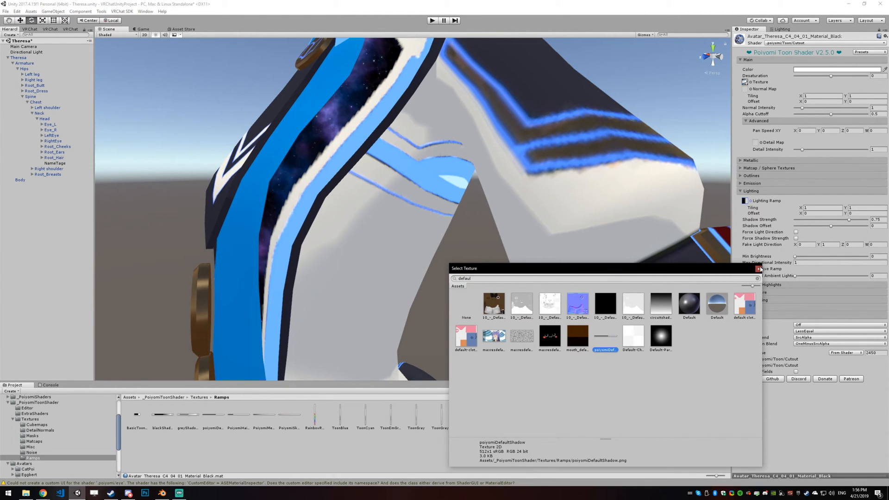
pyautogui.click(758, 269)
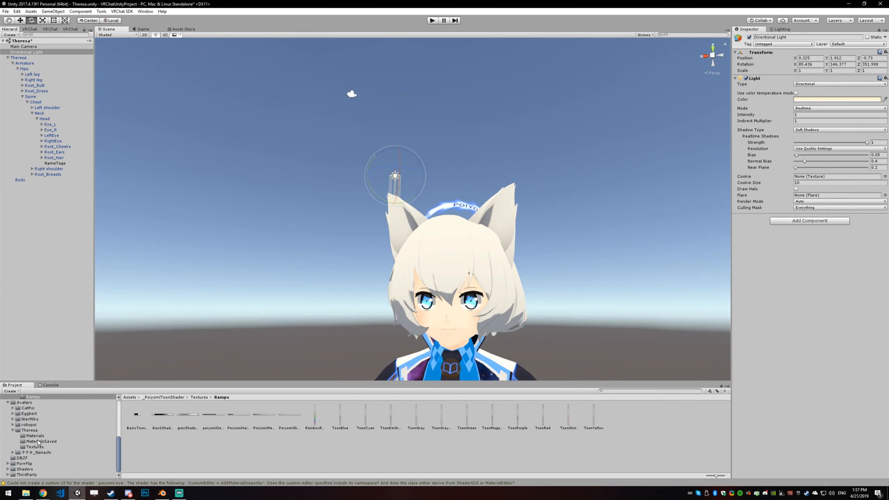
# - Lower the Eyes material's Shadow Strength from the avatar's Materials folder
pyautogui.click(35, 435)
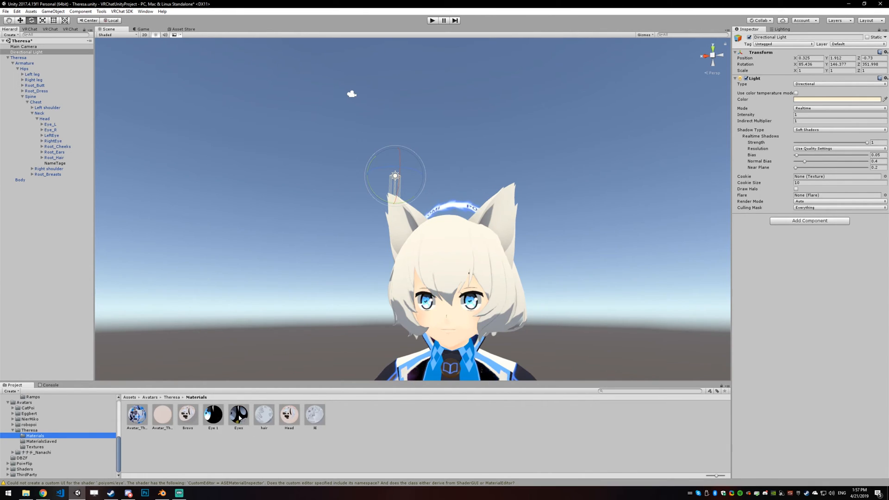
pyautogui.click(238, 414)
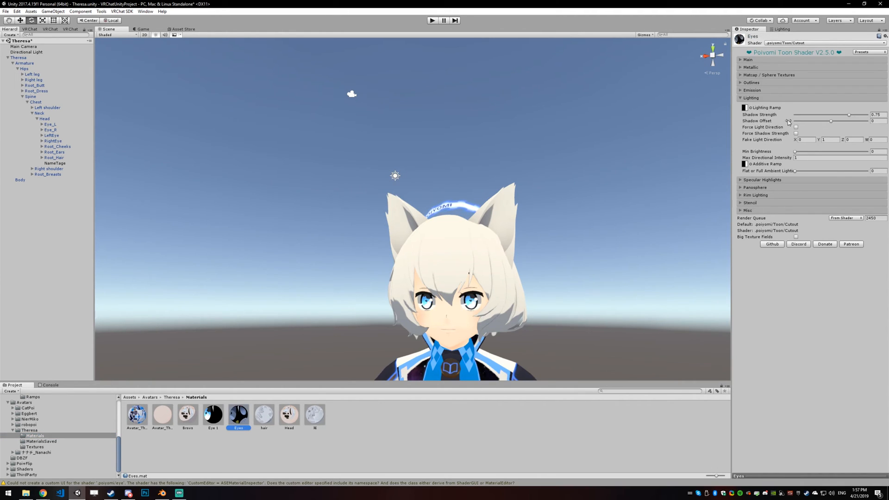
pyautogui.moveTo(849, 114); pyautogui.dragTo(845, 114)
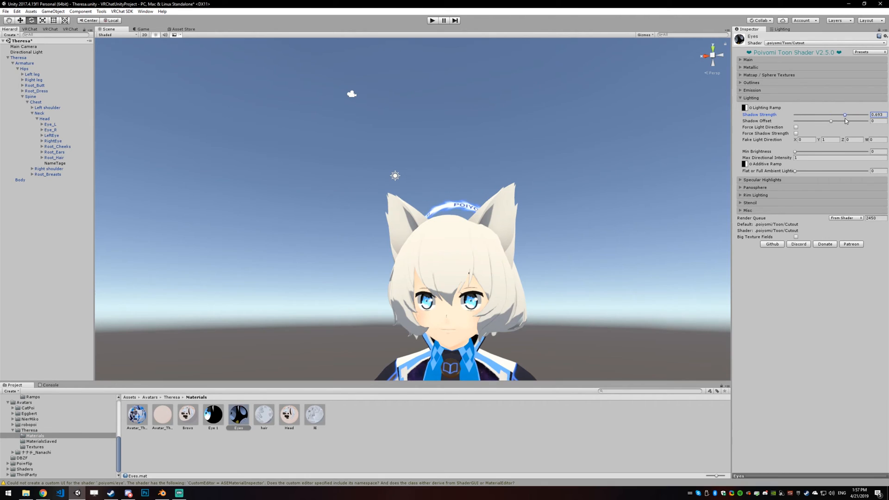
# - Drop the Brows material's Shadow Strength to 0, then select the Directional Light
pyautogui.click(187, 414)
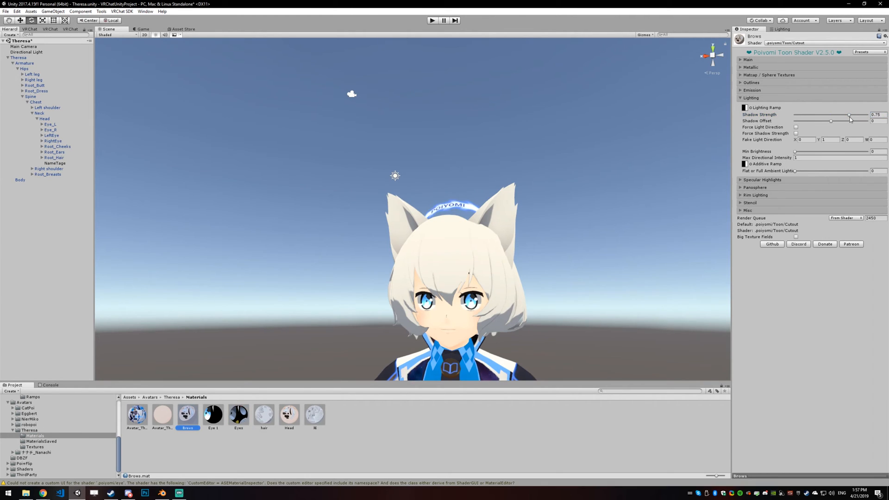
pyautogui.moveTo(848, 119); pyautogui.dragTo(838, 115)
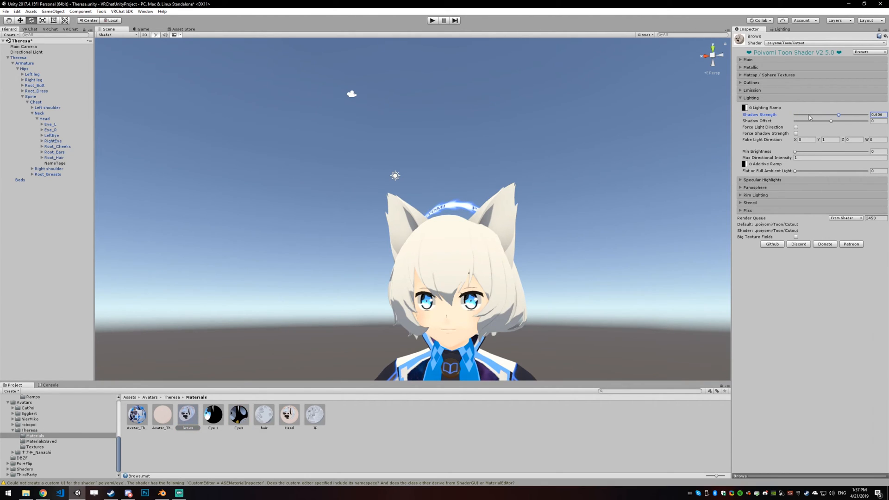
pyautogui.moveTo(837, 115); pyautogui.dragTo(794, 114)
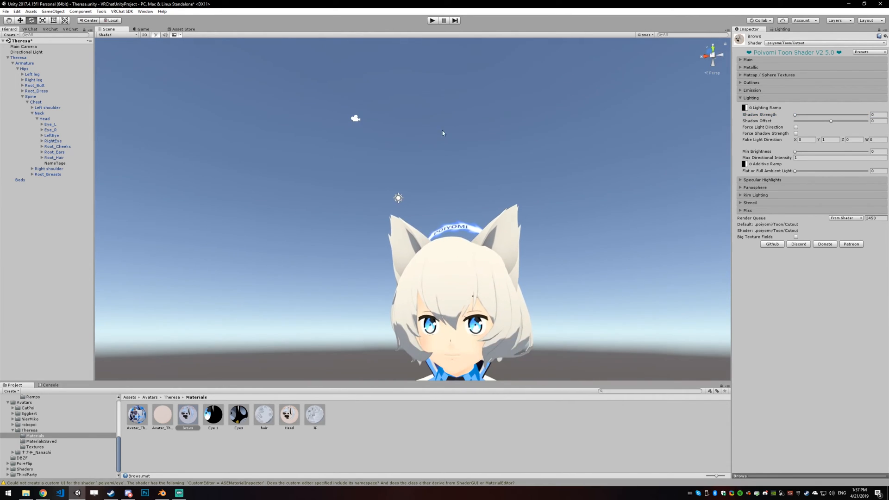
pyautogui.click(26, 52)
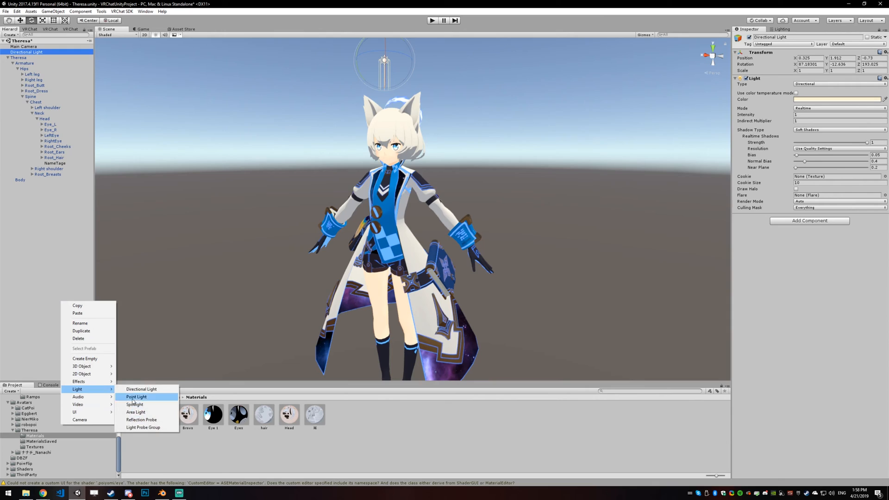
# - Add a Point Light and raise it to the avatar's waist
pyautogui.click(137, 396)
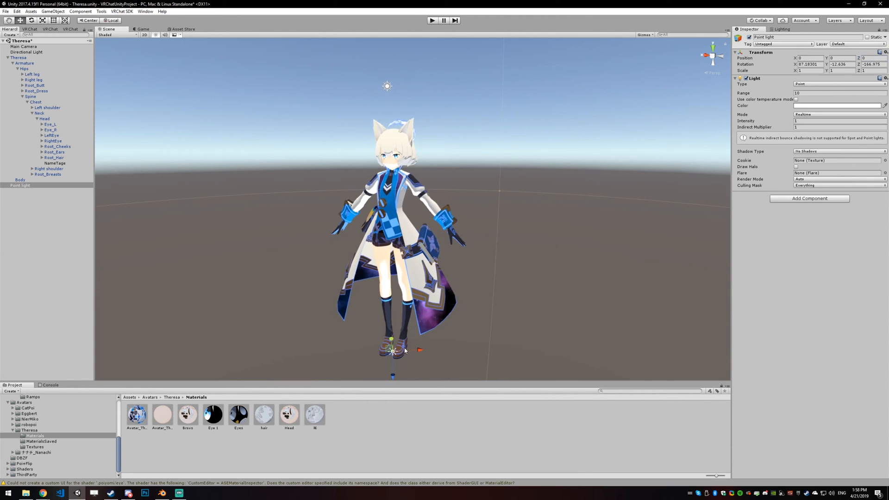
pyautogui.moveTo(393, 351); pyautogui.dragTo(393, 235)
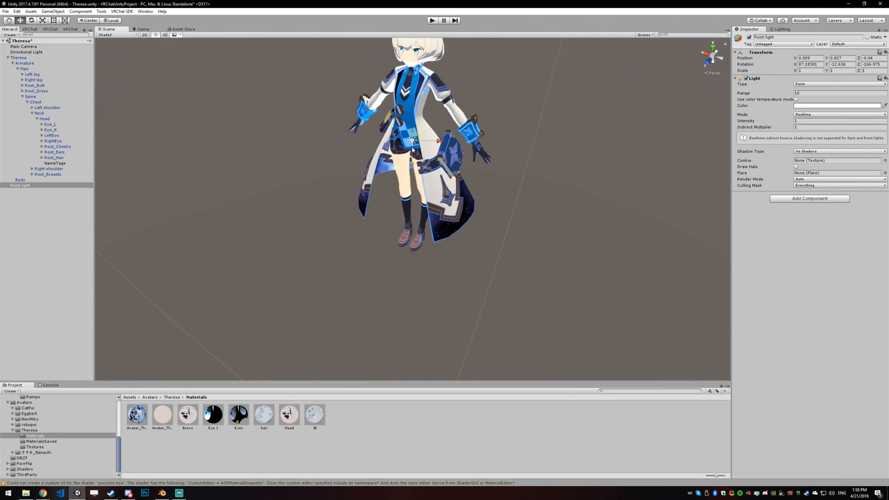
pyautogui.moveTo(414, 139); pyautogui.dragTo(321, 167)
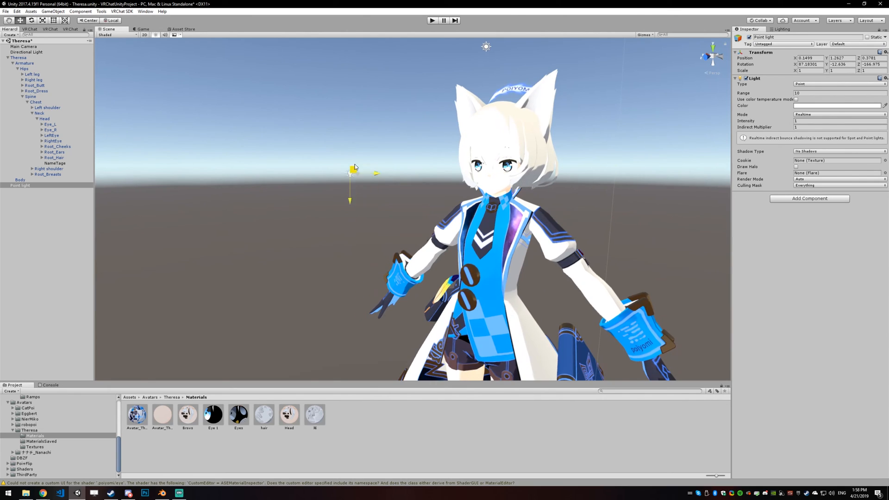
# - Position the point light beside the avatar's head and colour it red
pyautogui.moveTo(350, 170); pyautogui.dragTo(681, 114)
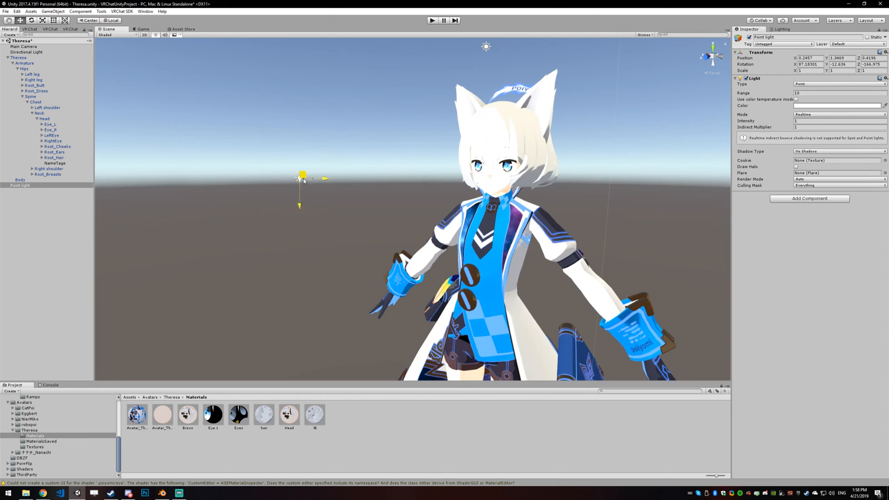
pyautogui.moveTo(303, 175); pyautogui.dragTo(545, 63)
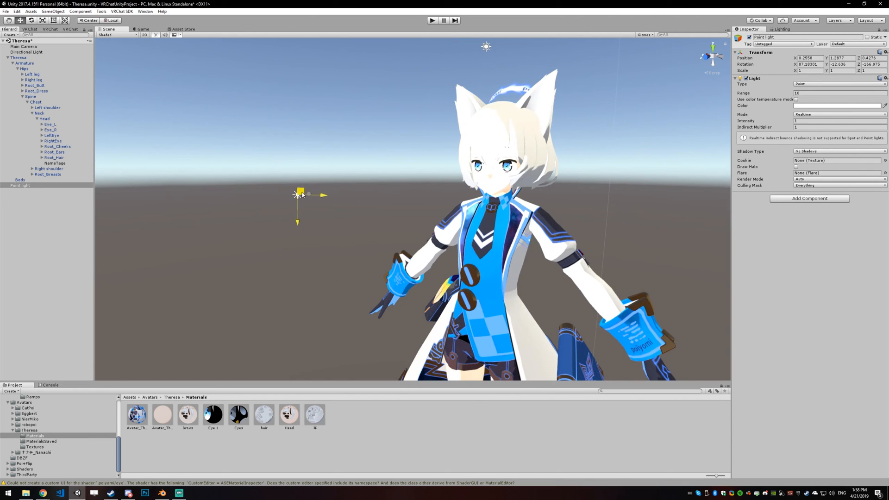
pyautogui.moveTo(300, 194); pyautogui.dragTo(664, 313)
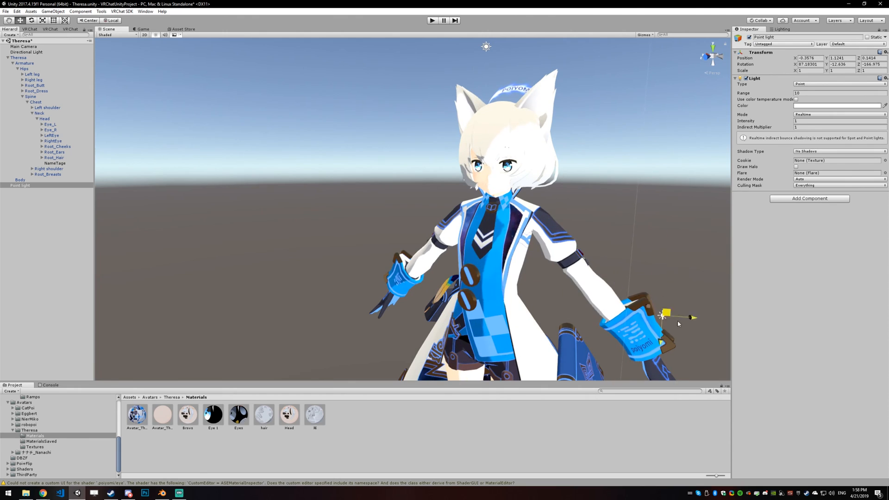
pyautogui.moveTo(664, 313); pyautogui.dragTo(365, 99)
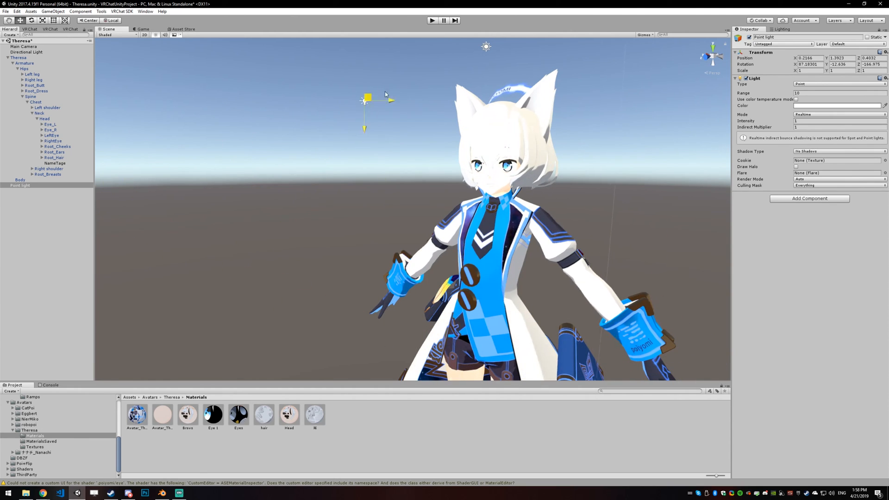
pyautogui.moveTo(366, 99); pyautogui.dragTo(303, 200)
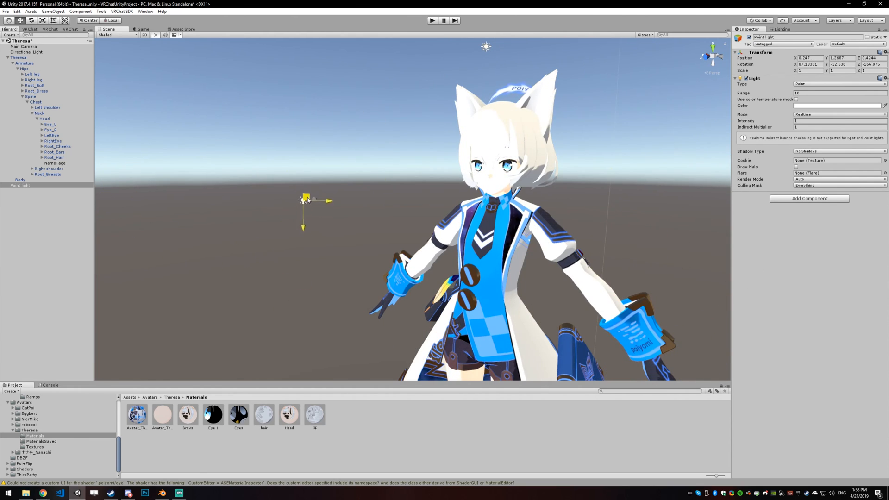
pyautogui.click(836, 106)
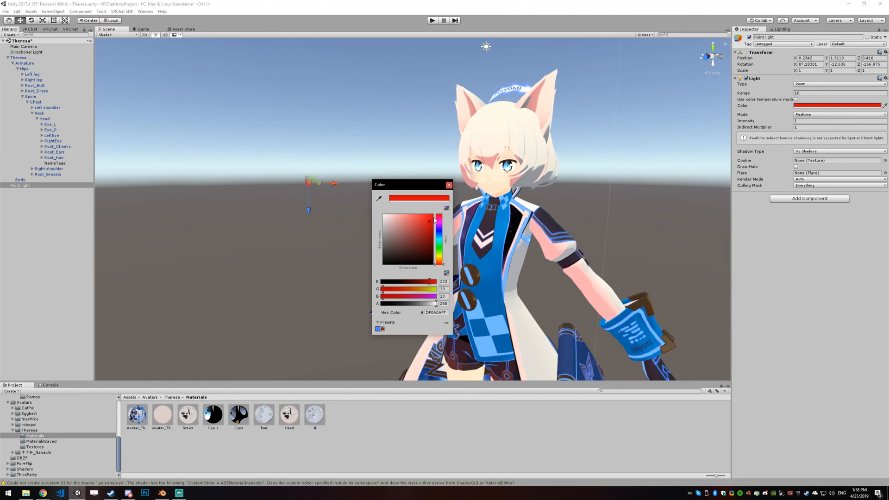